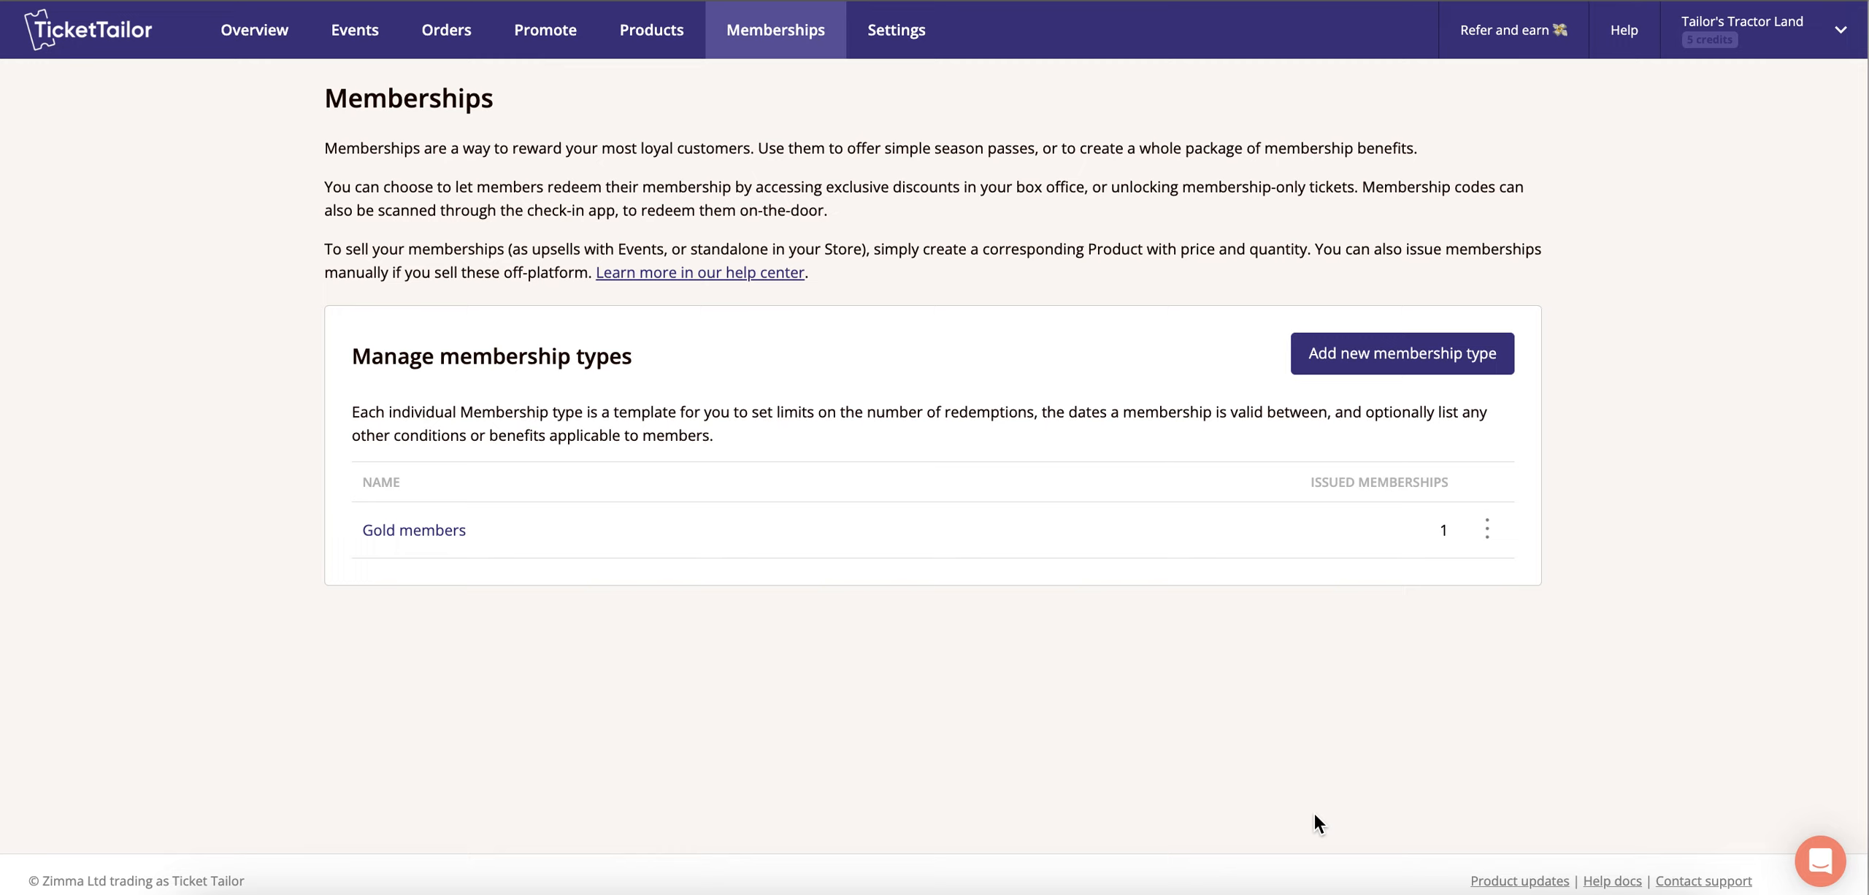
mouse_move(544, 74)
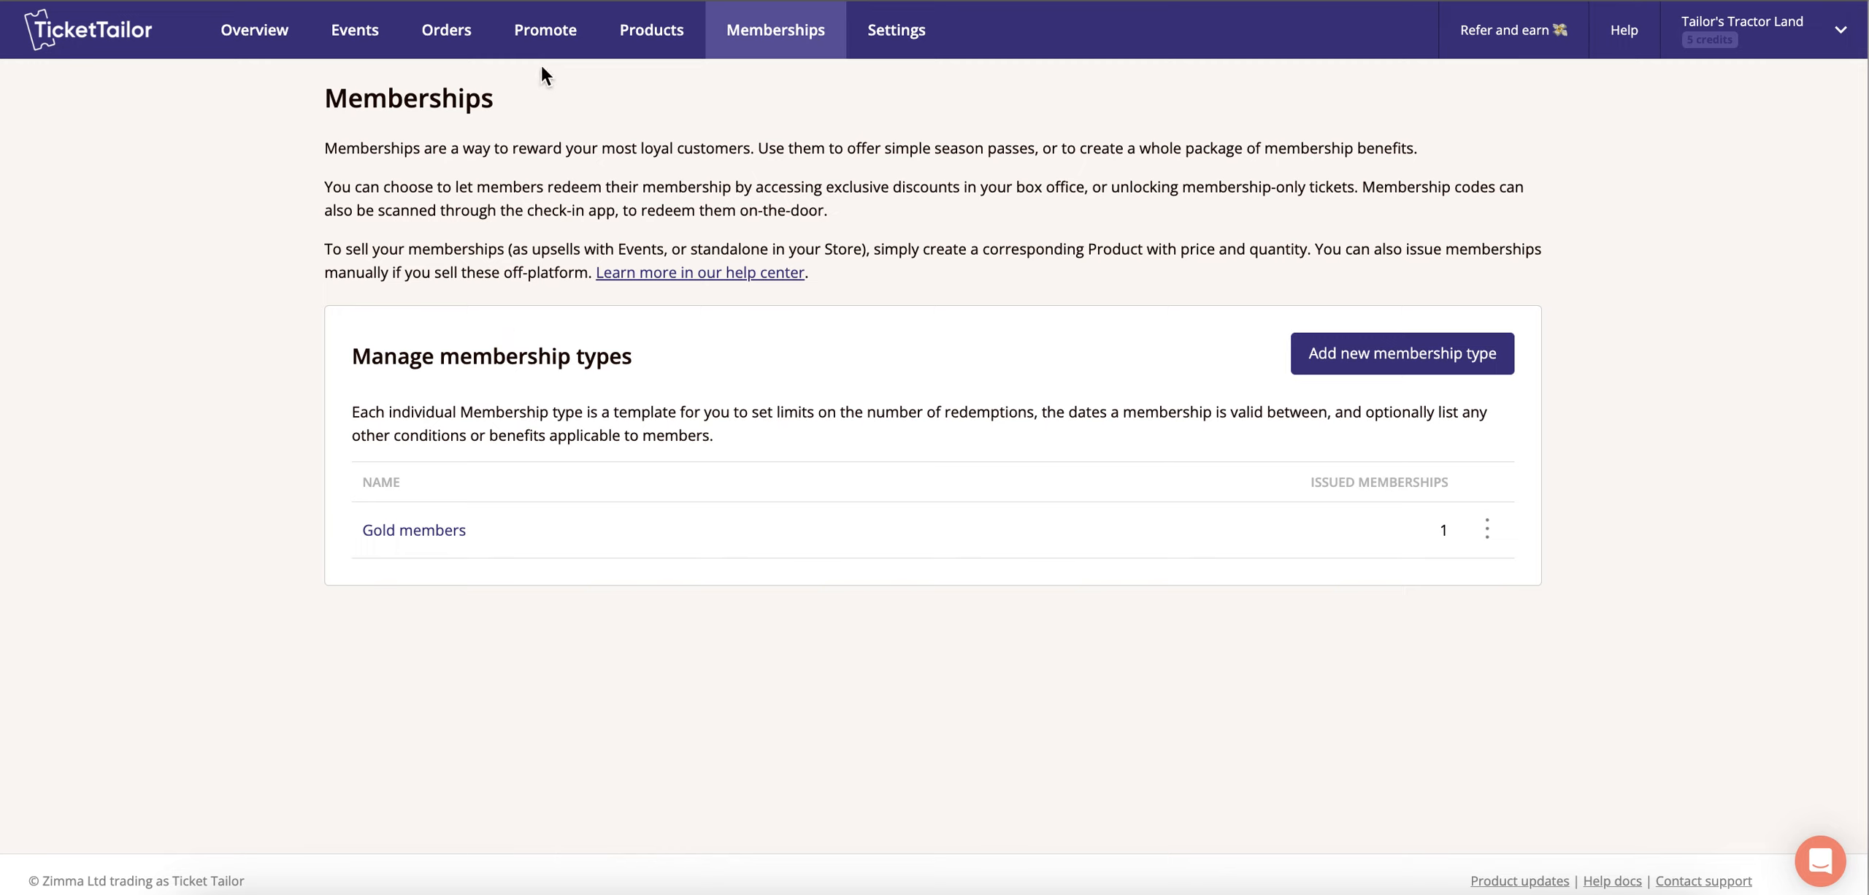
Go to Promote and show the empty Promo codes page.
click(544, 29)
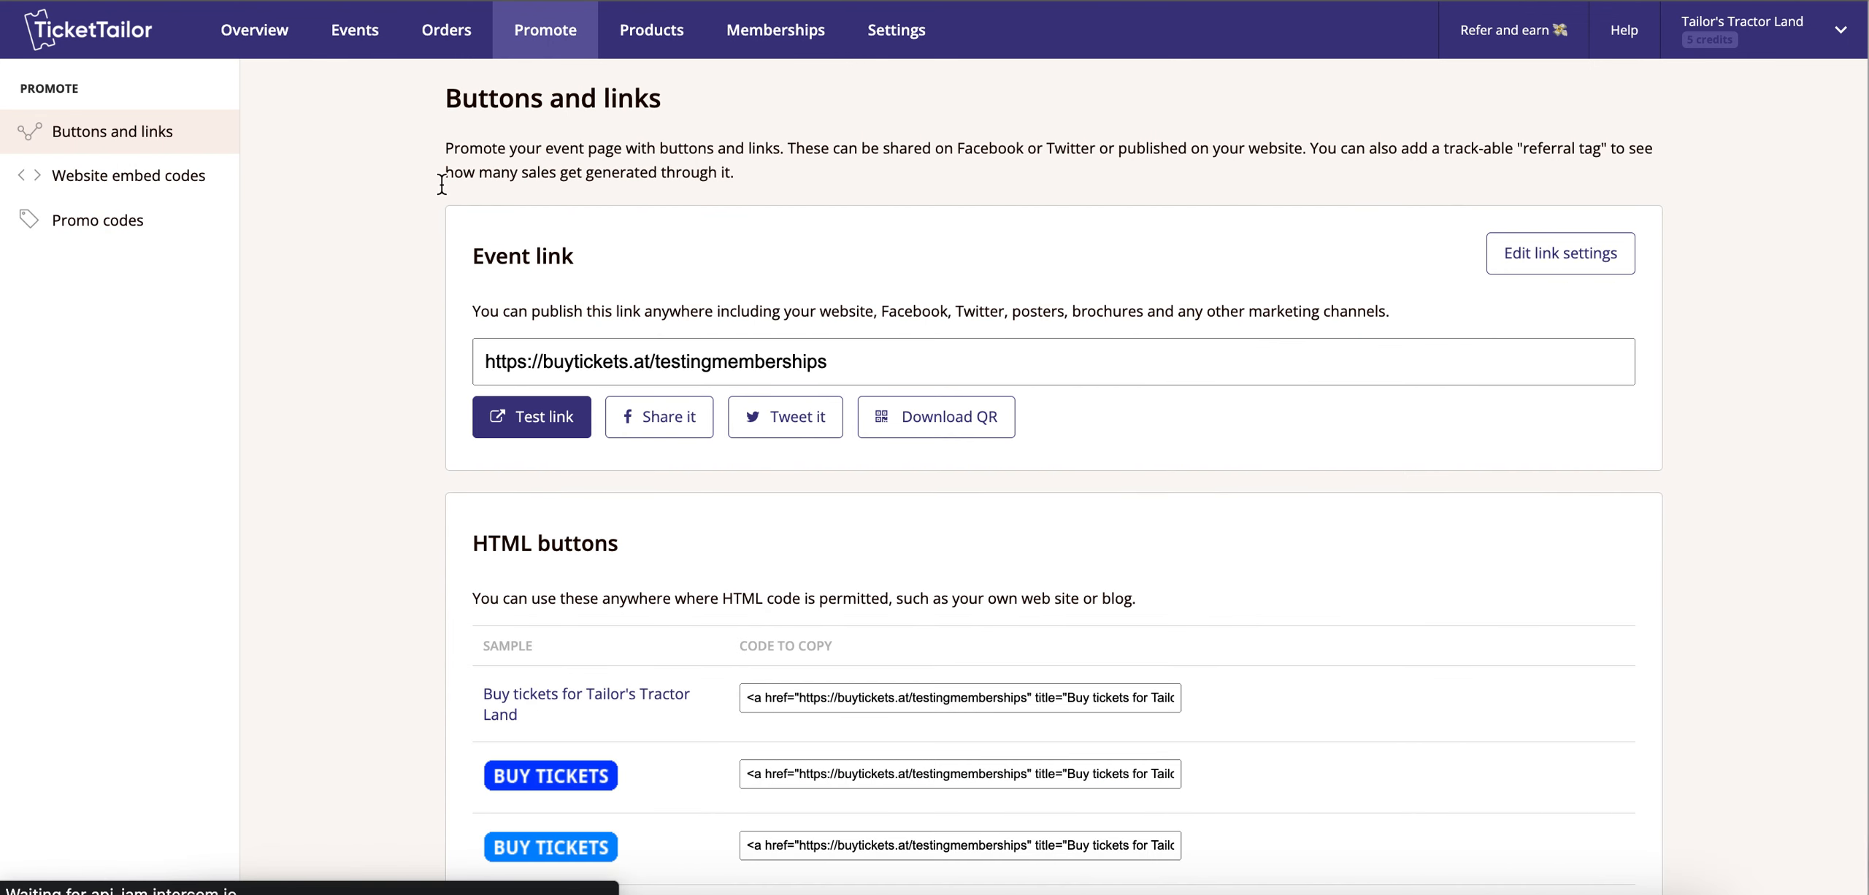
click(97, 219)
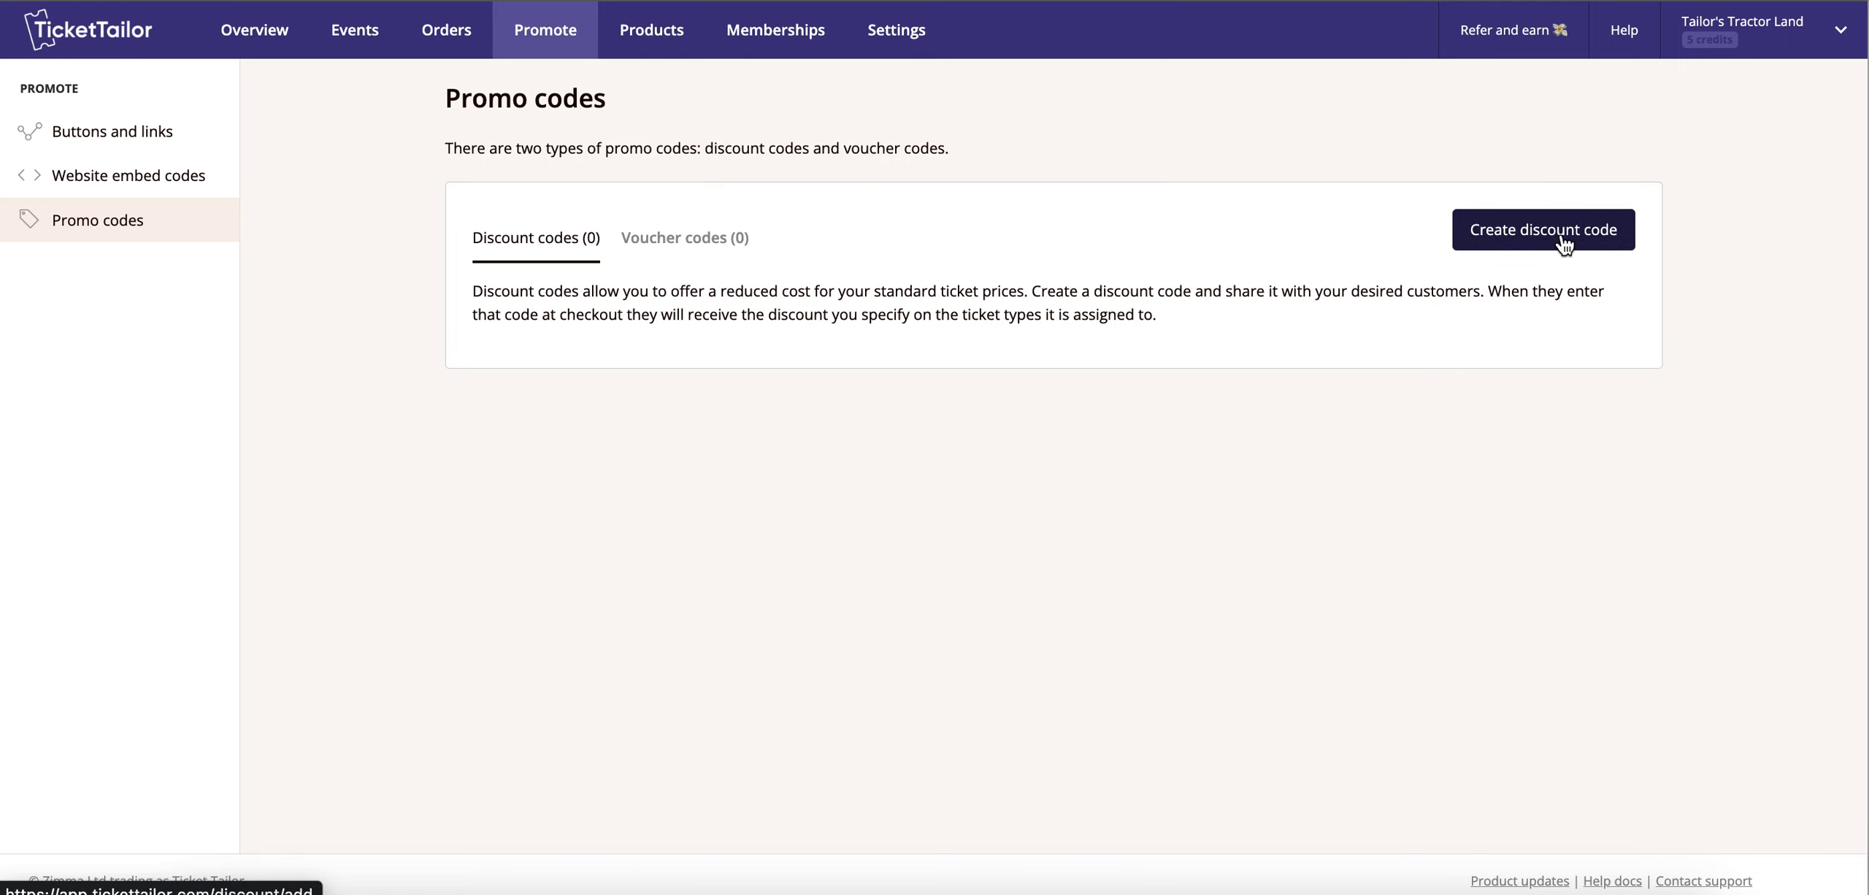
Draft a 'Members discount' code activated by Gold membership as a 50% percentage discount.
click(1542, 229)
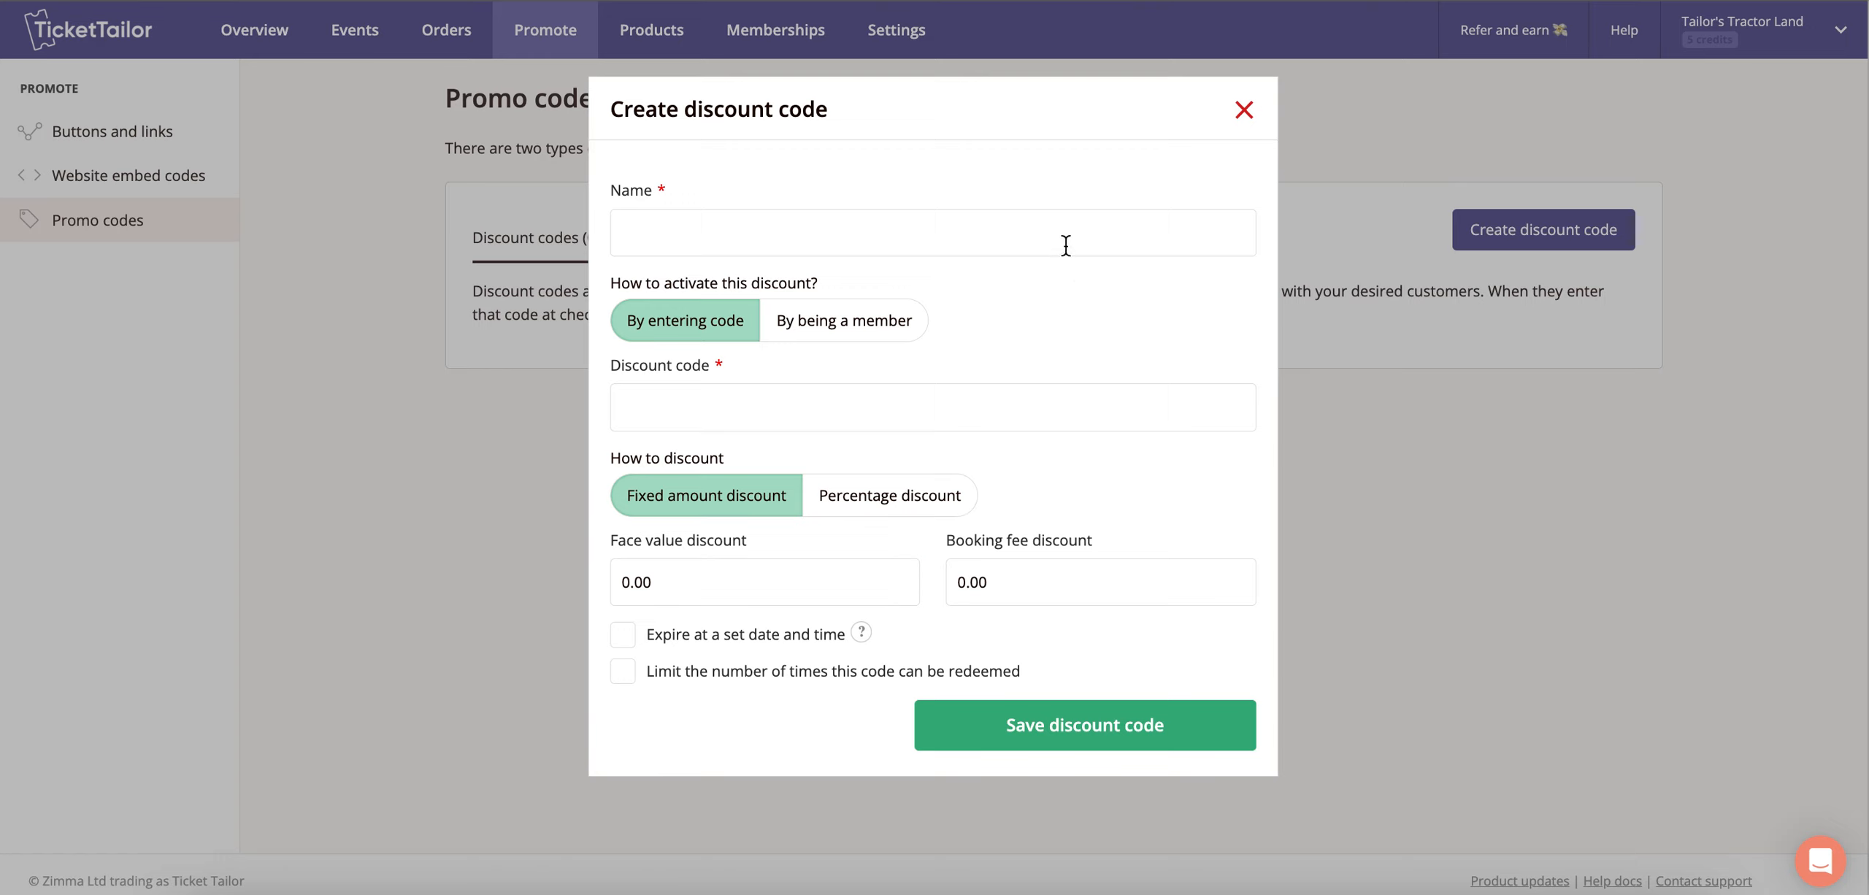
text(Members discount)
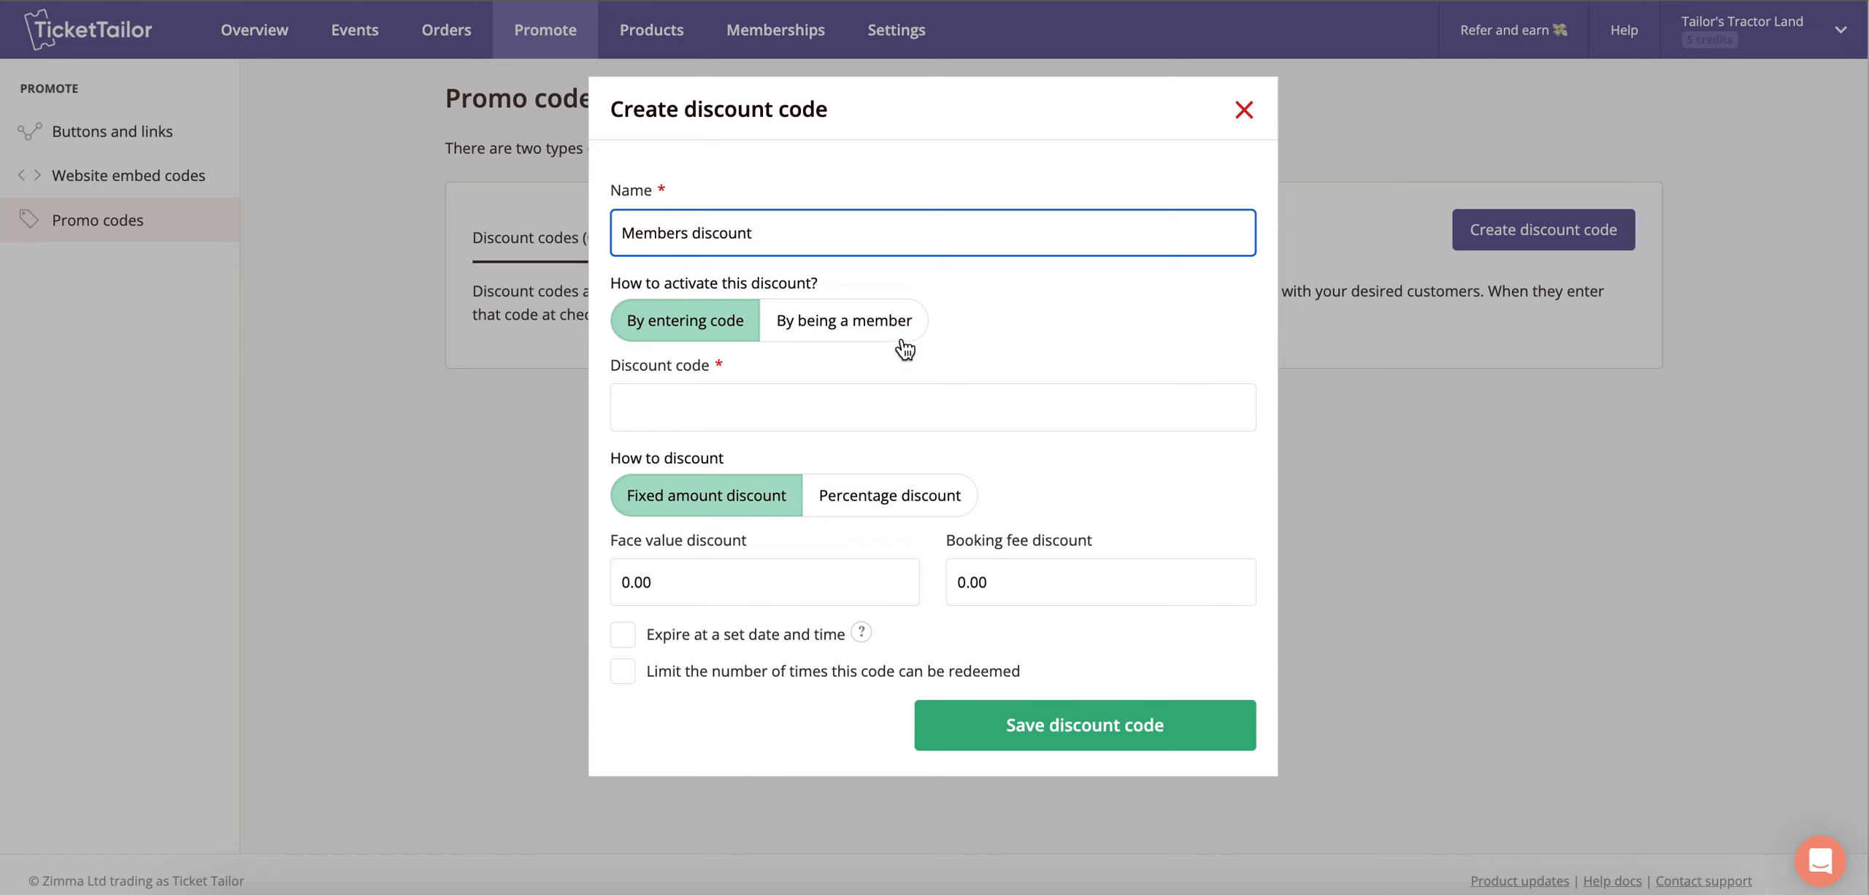
click(844, 320)
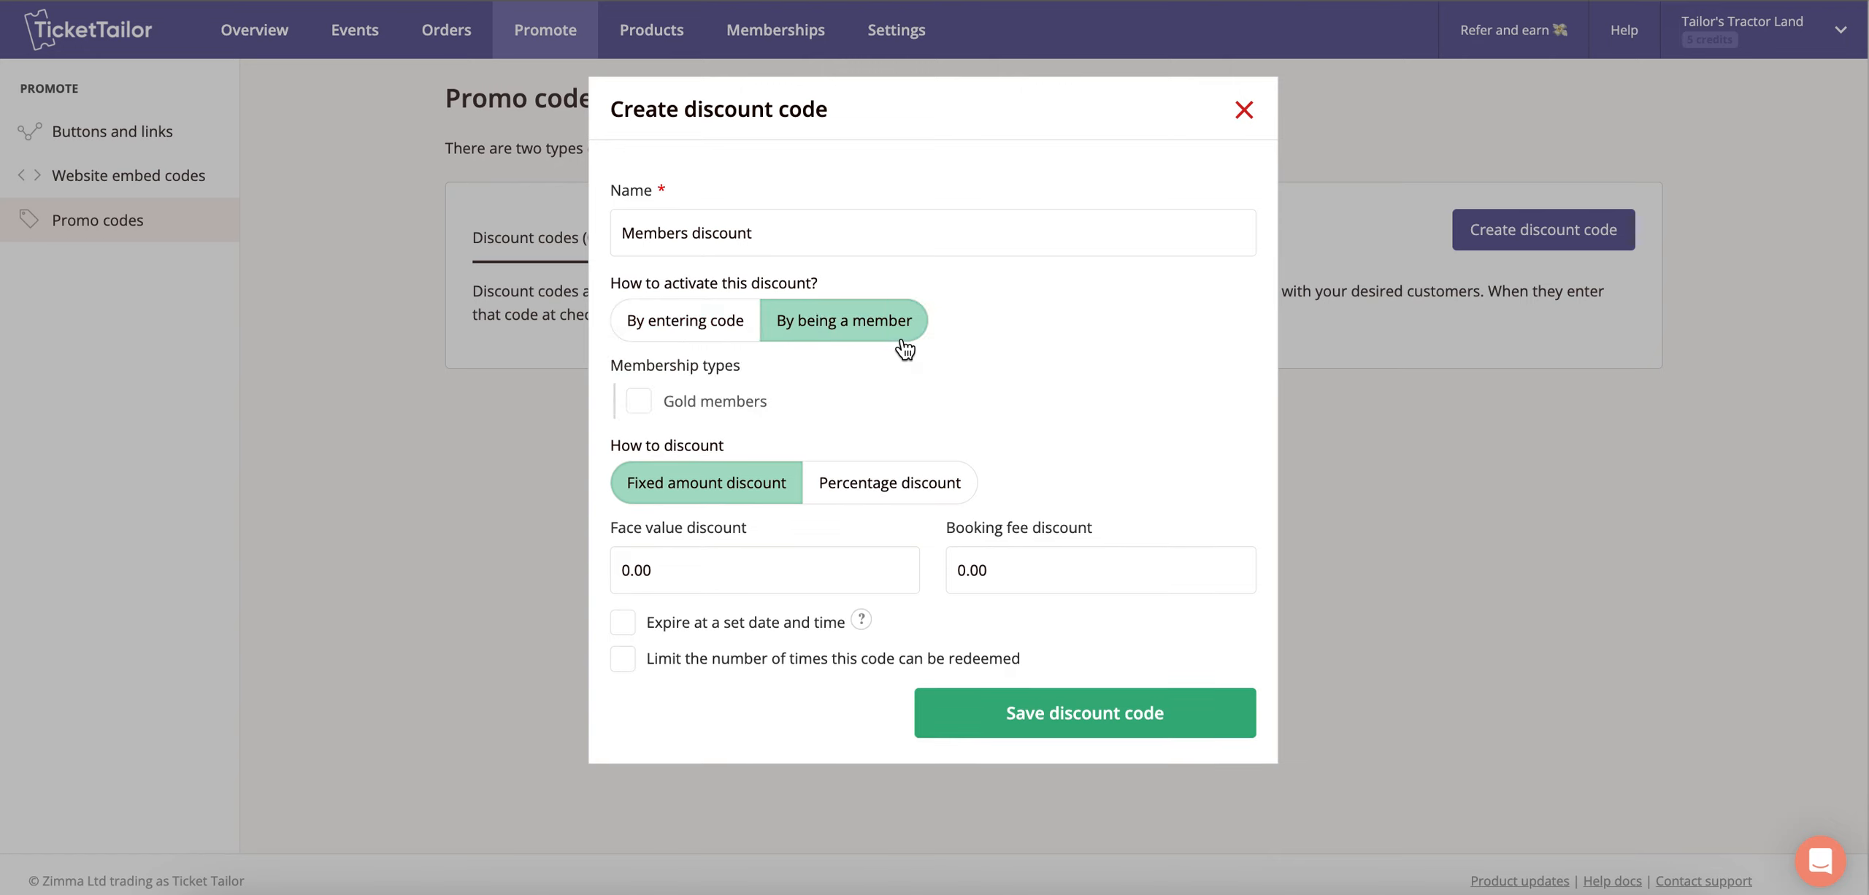
mouse_move(632, 432)
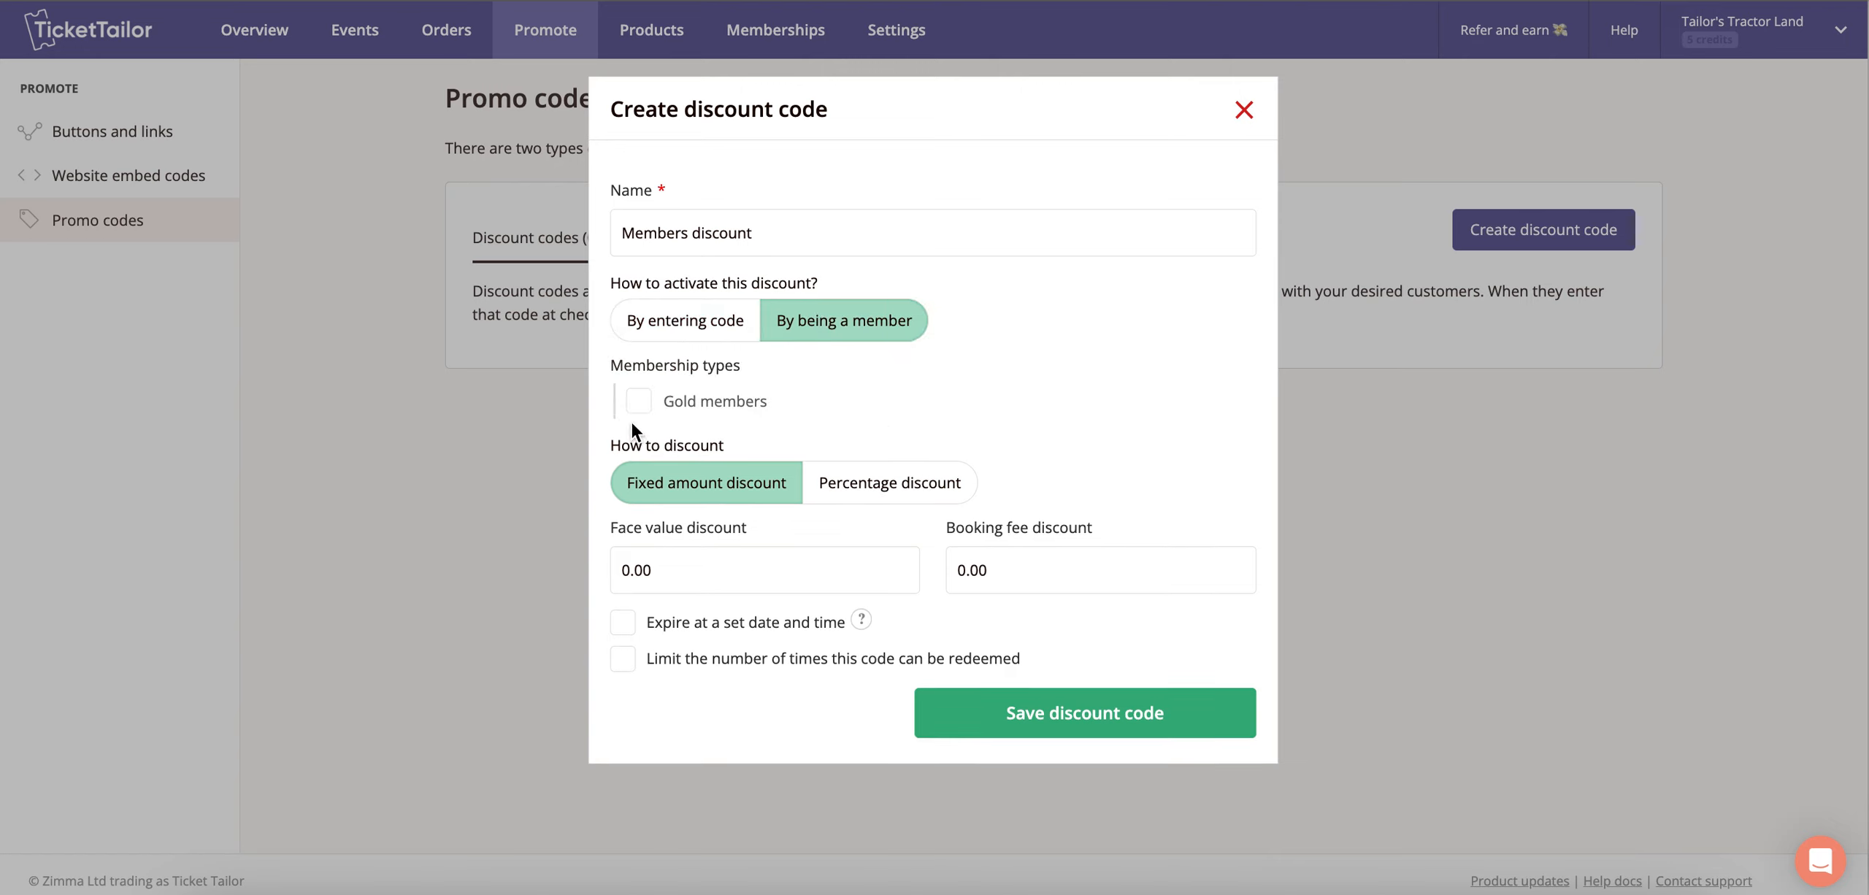
click(639, 400)
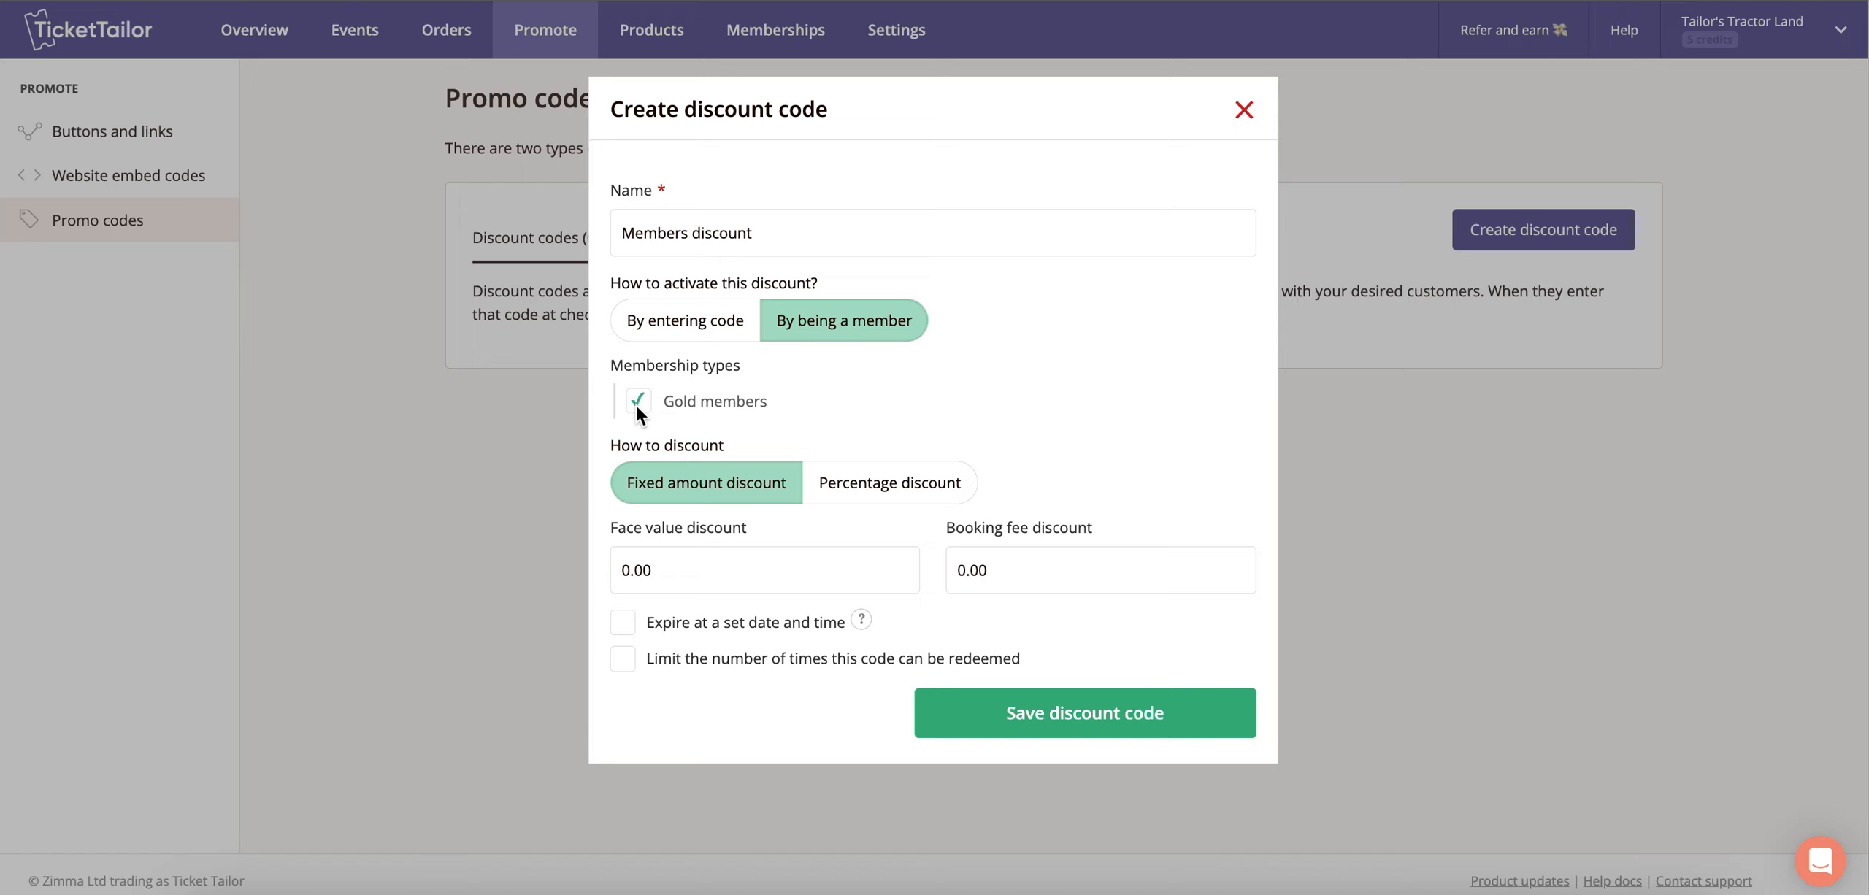
mouse_move(866, 389)
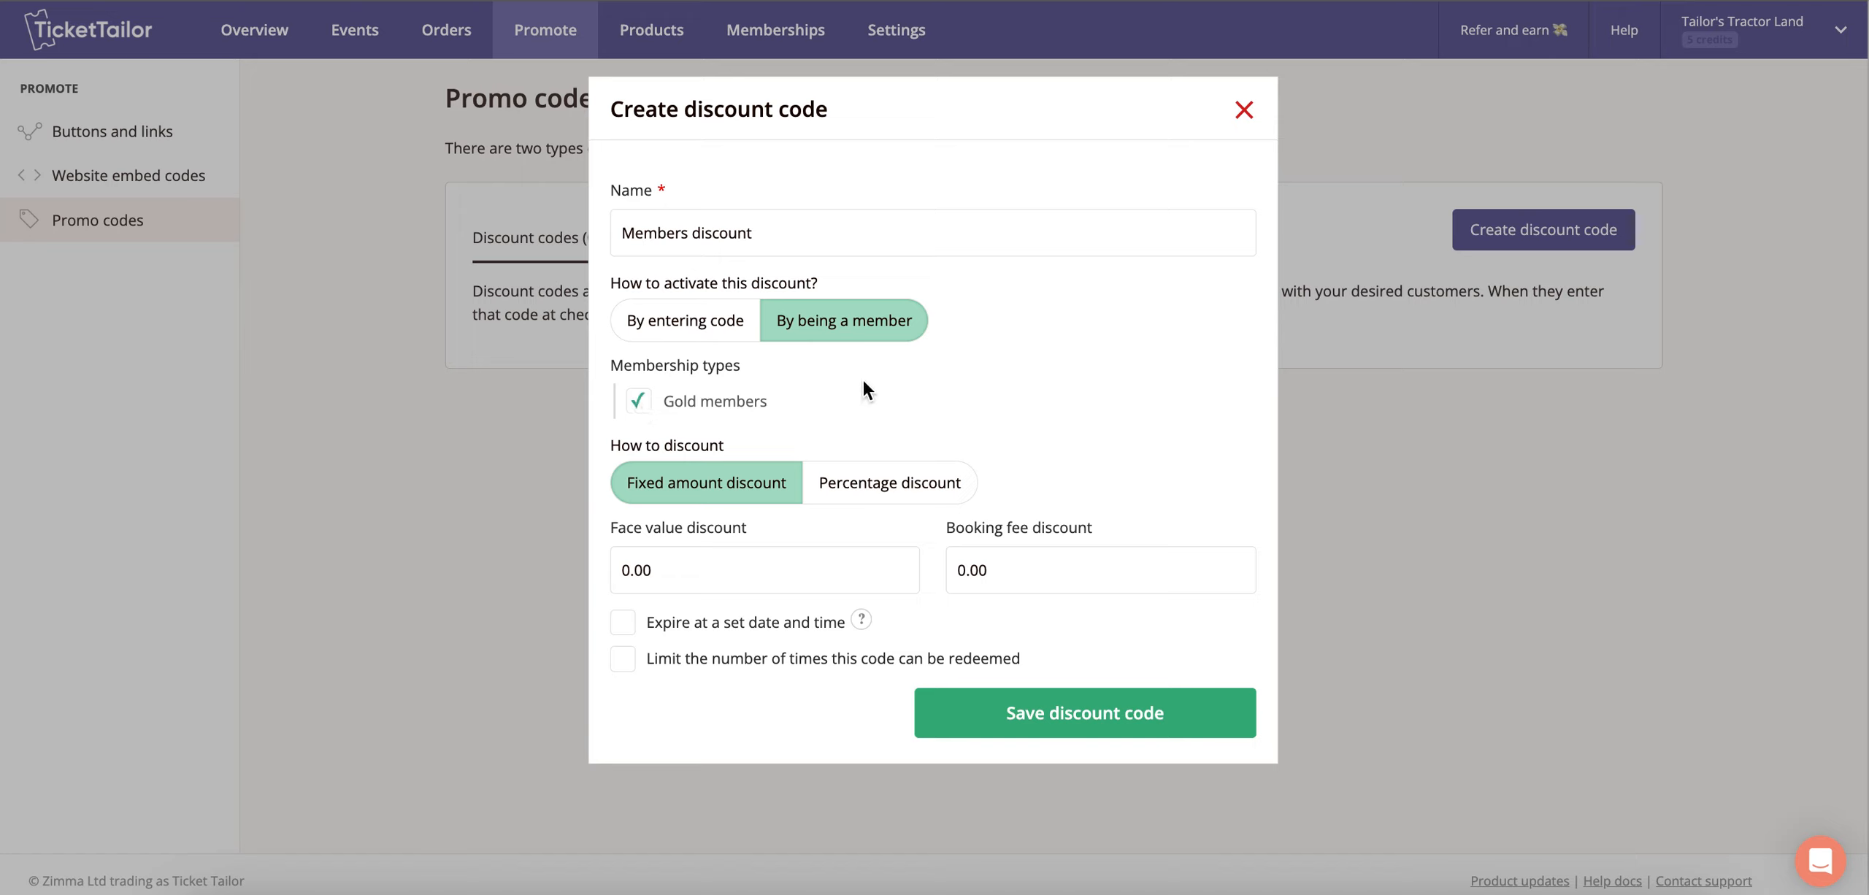
mouse_move(953, 492)
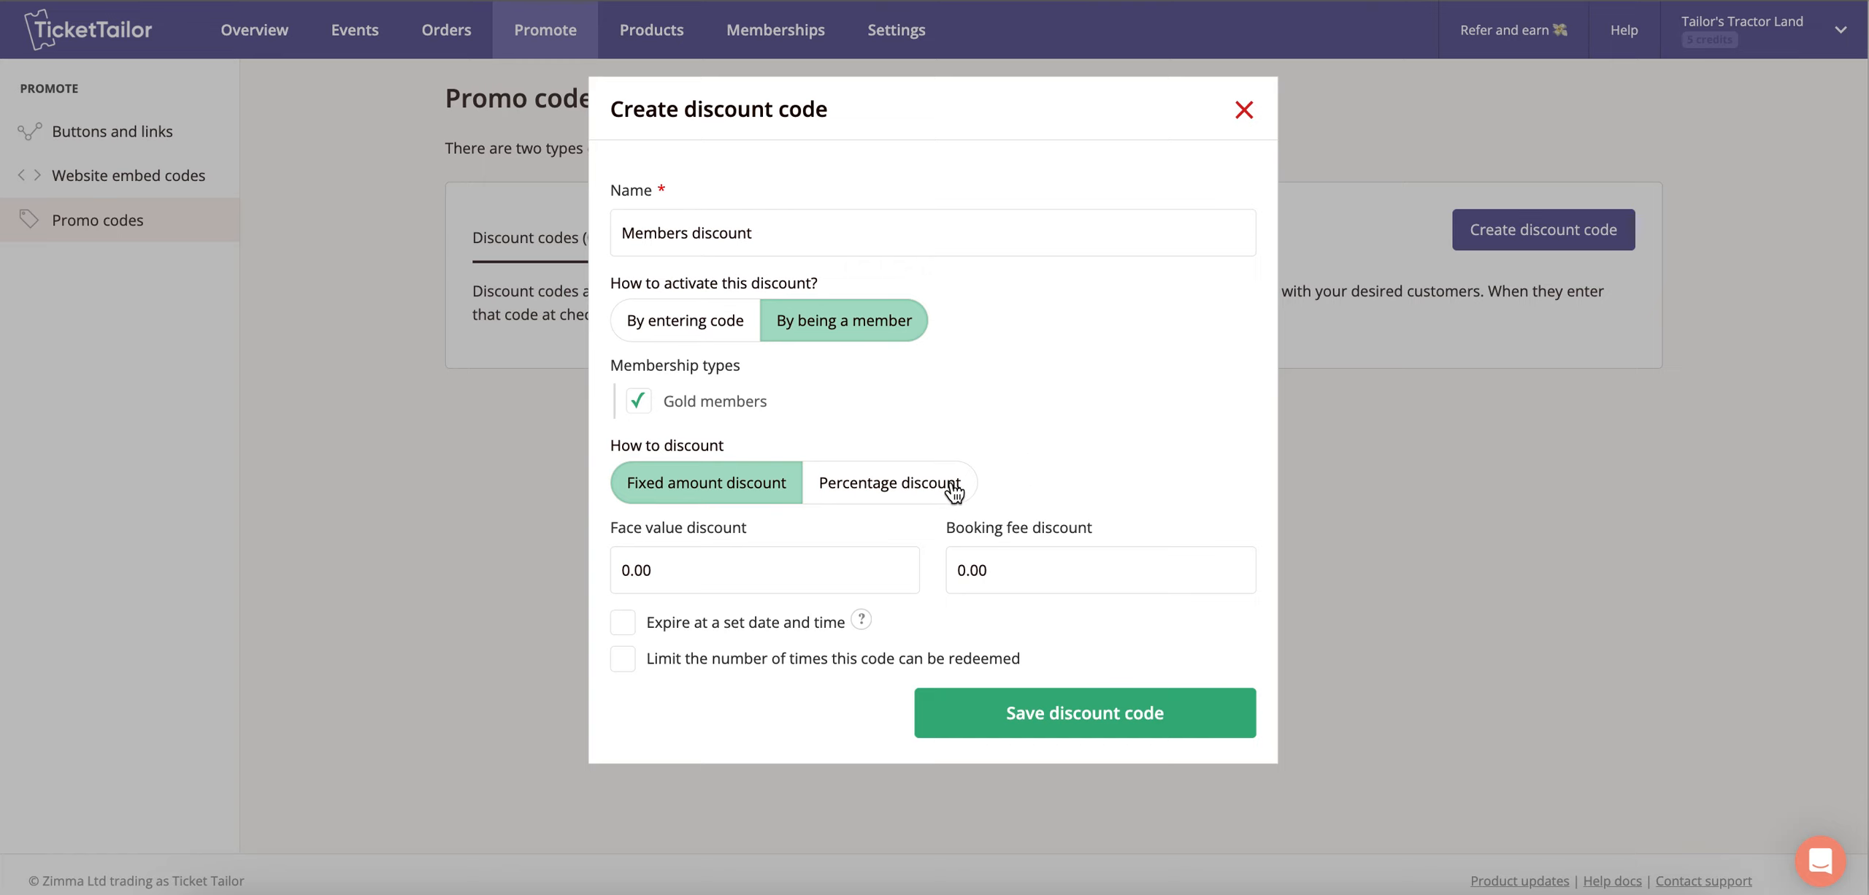
click(888, 484)
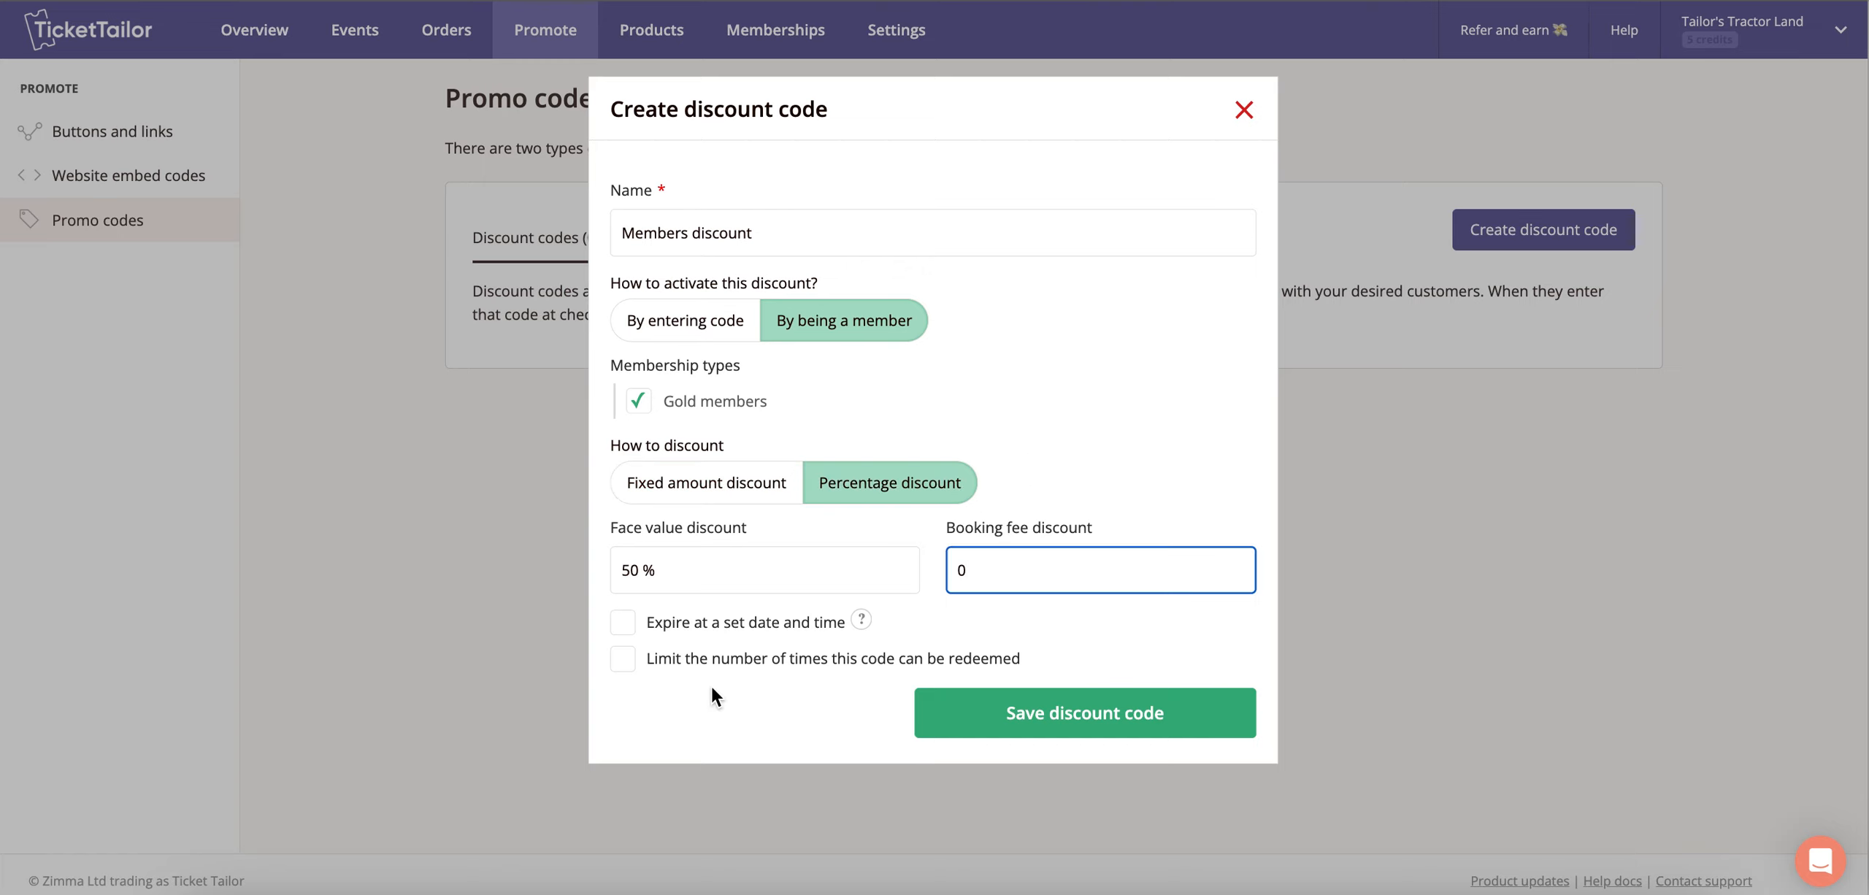
Save the discount code and assign it to General Admission tickets.
click(1083, 711)
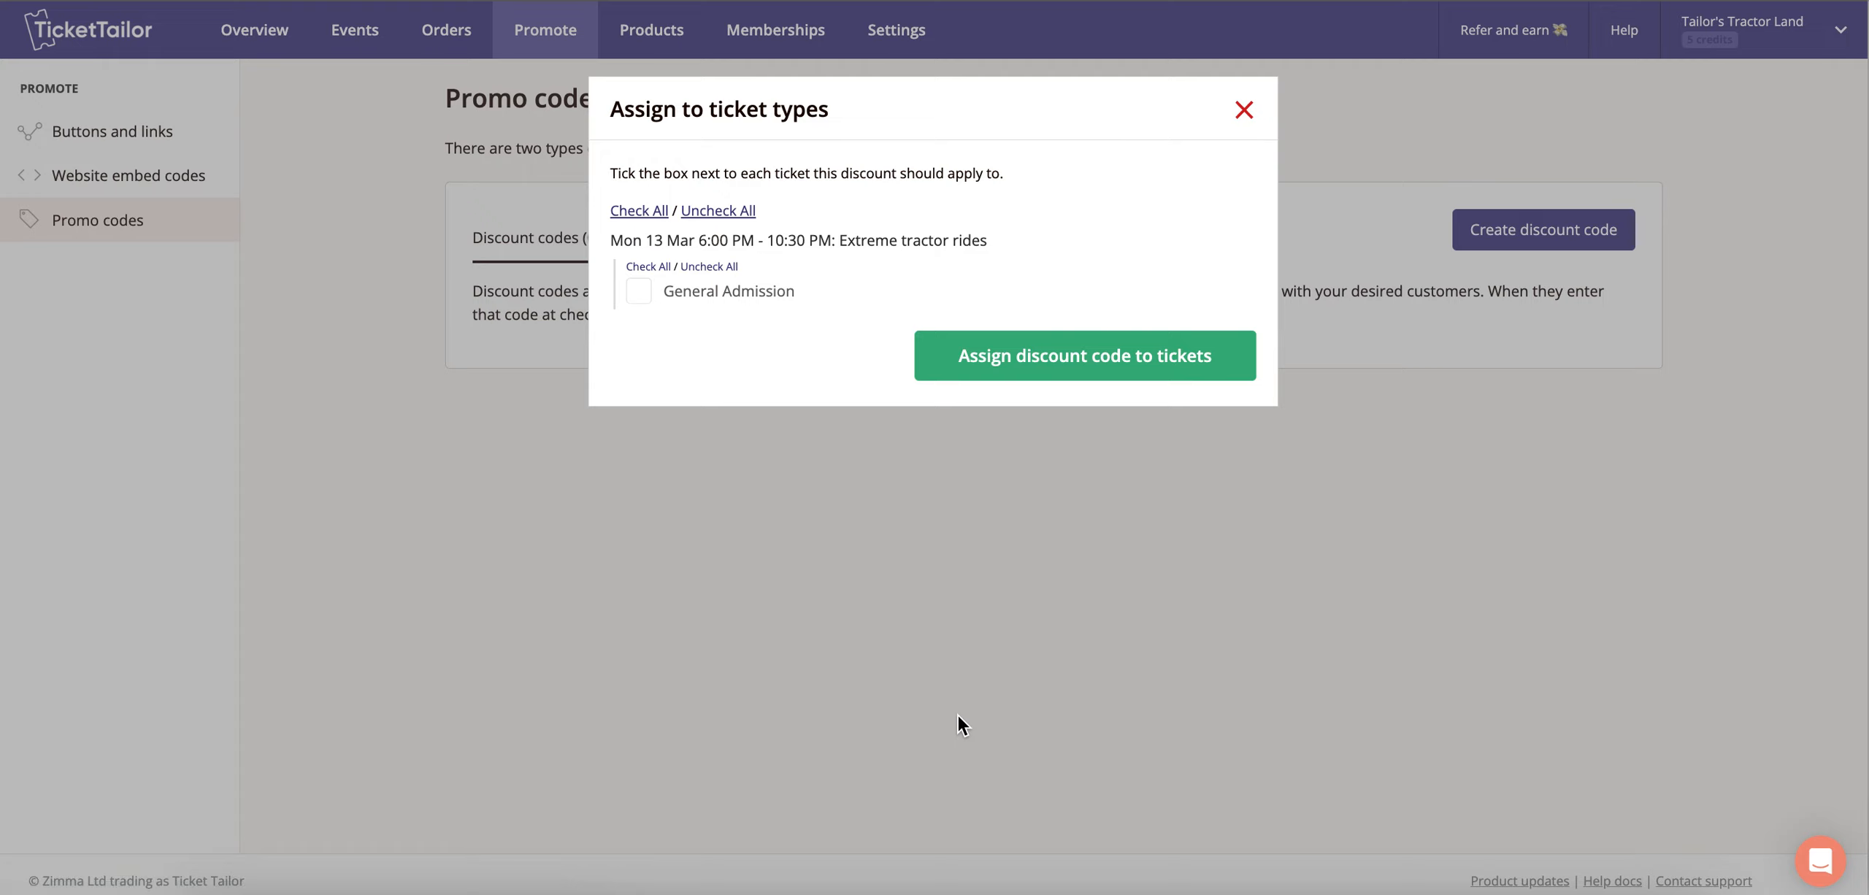
mouse_move(687, 486)
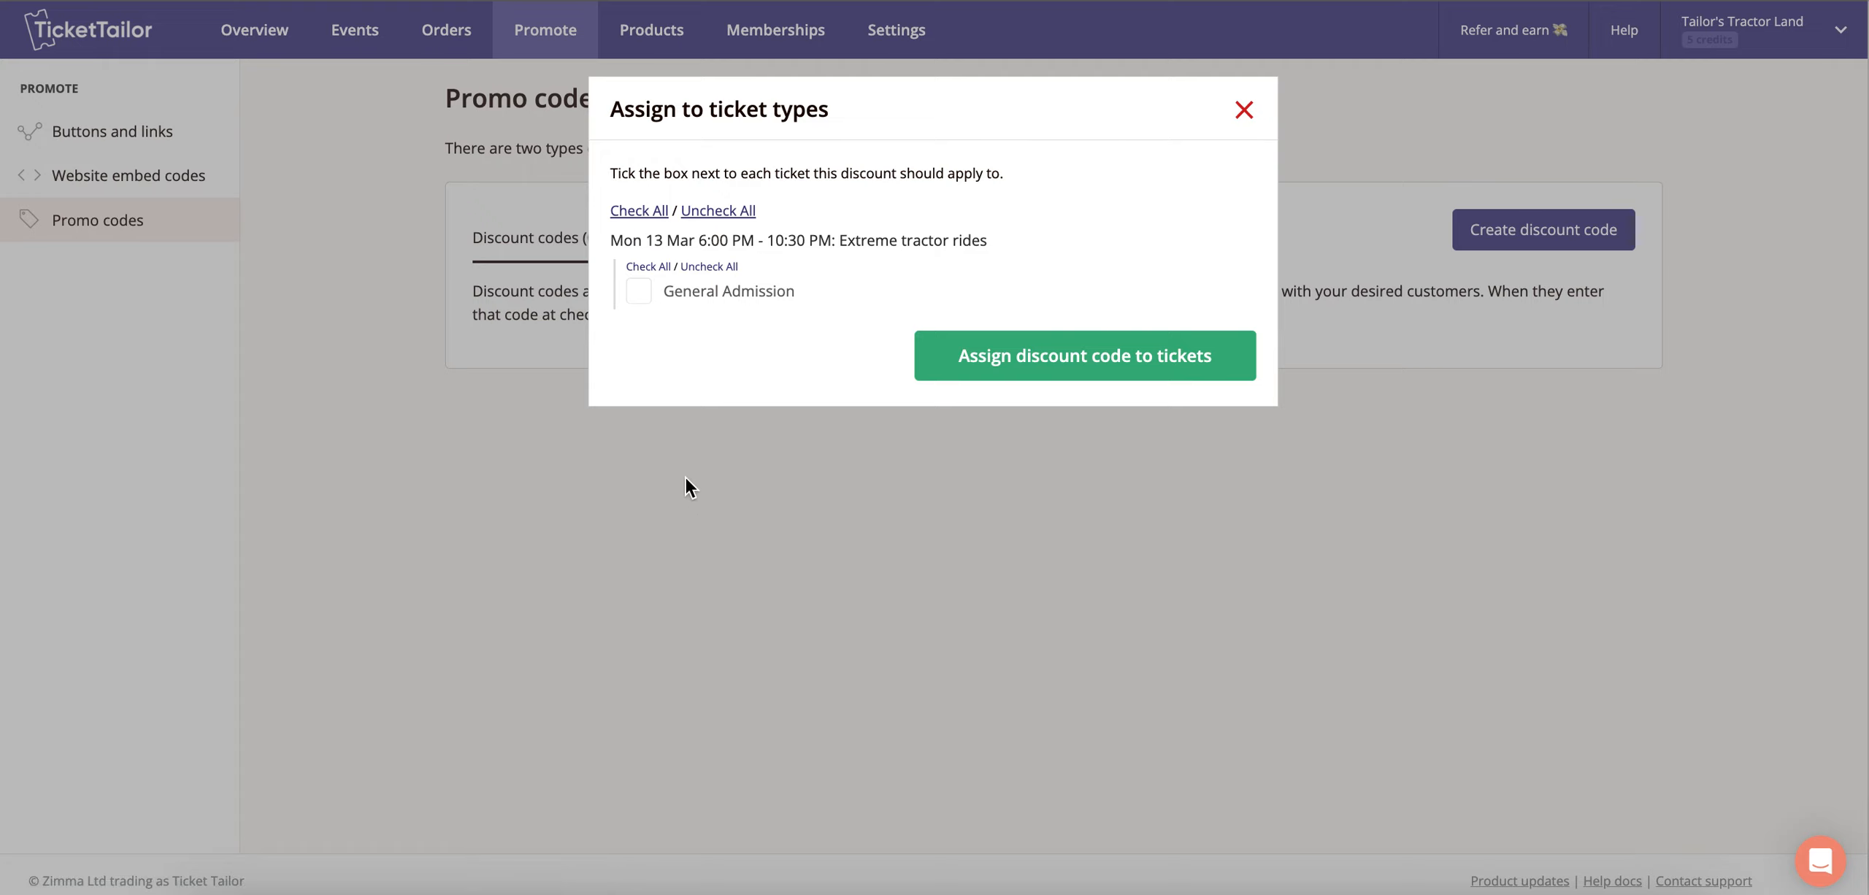
mouse_move(640, 307)
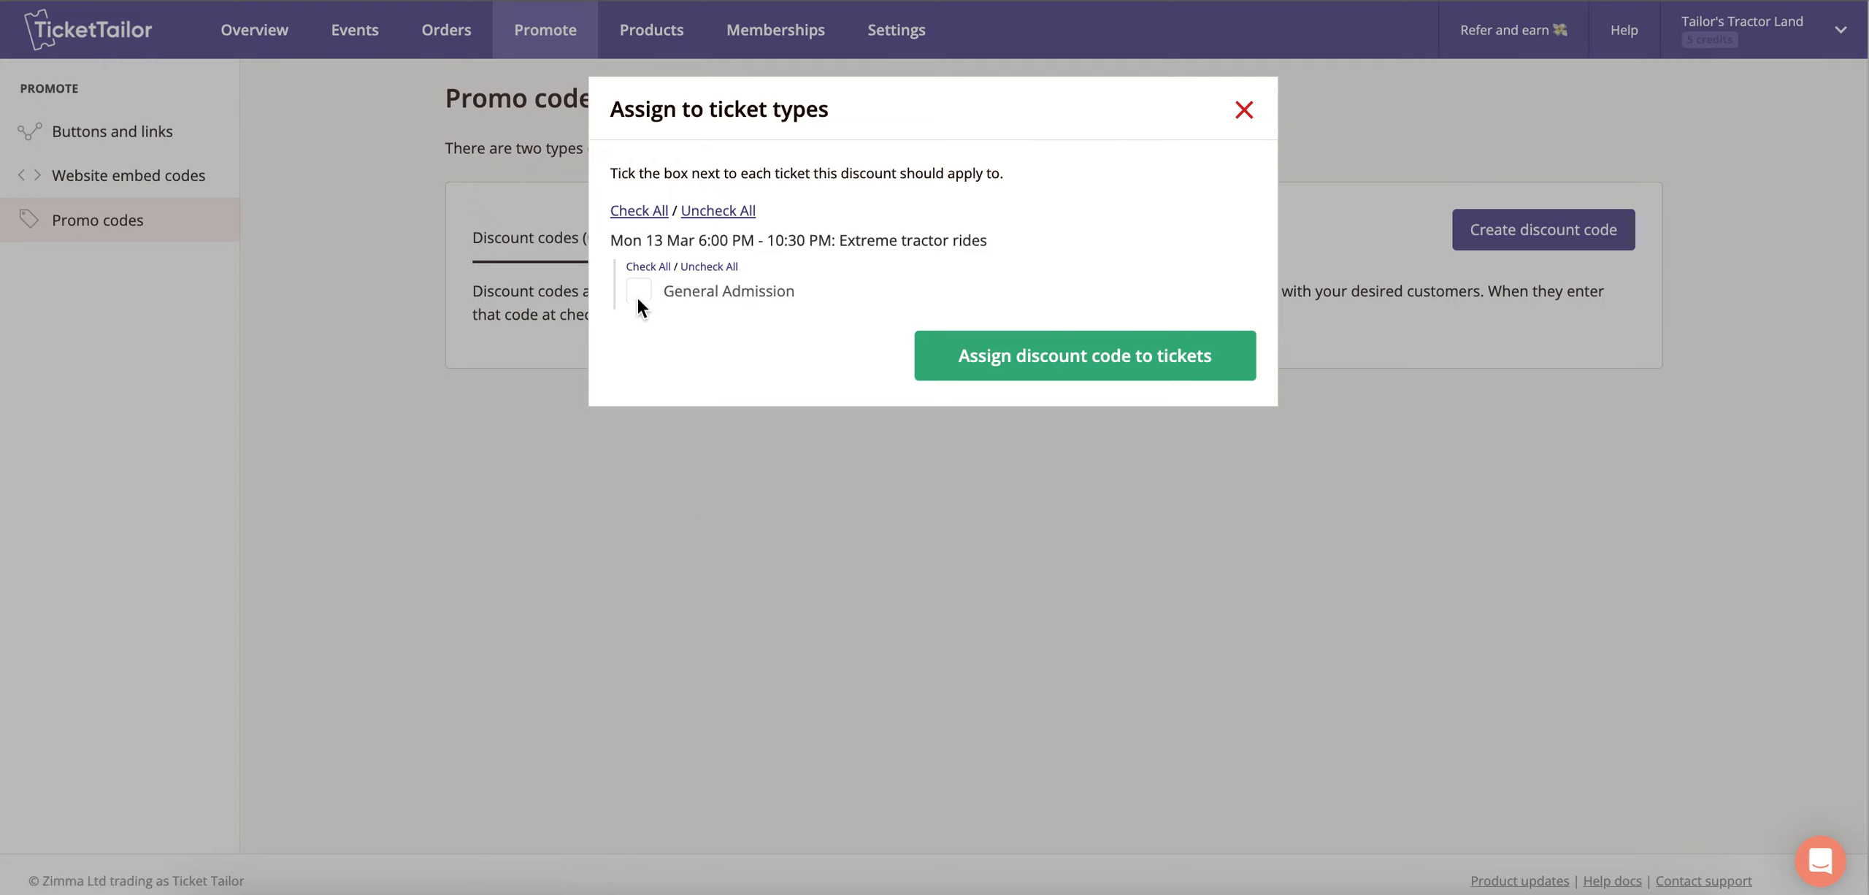
click(638, 292)
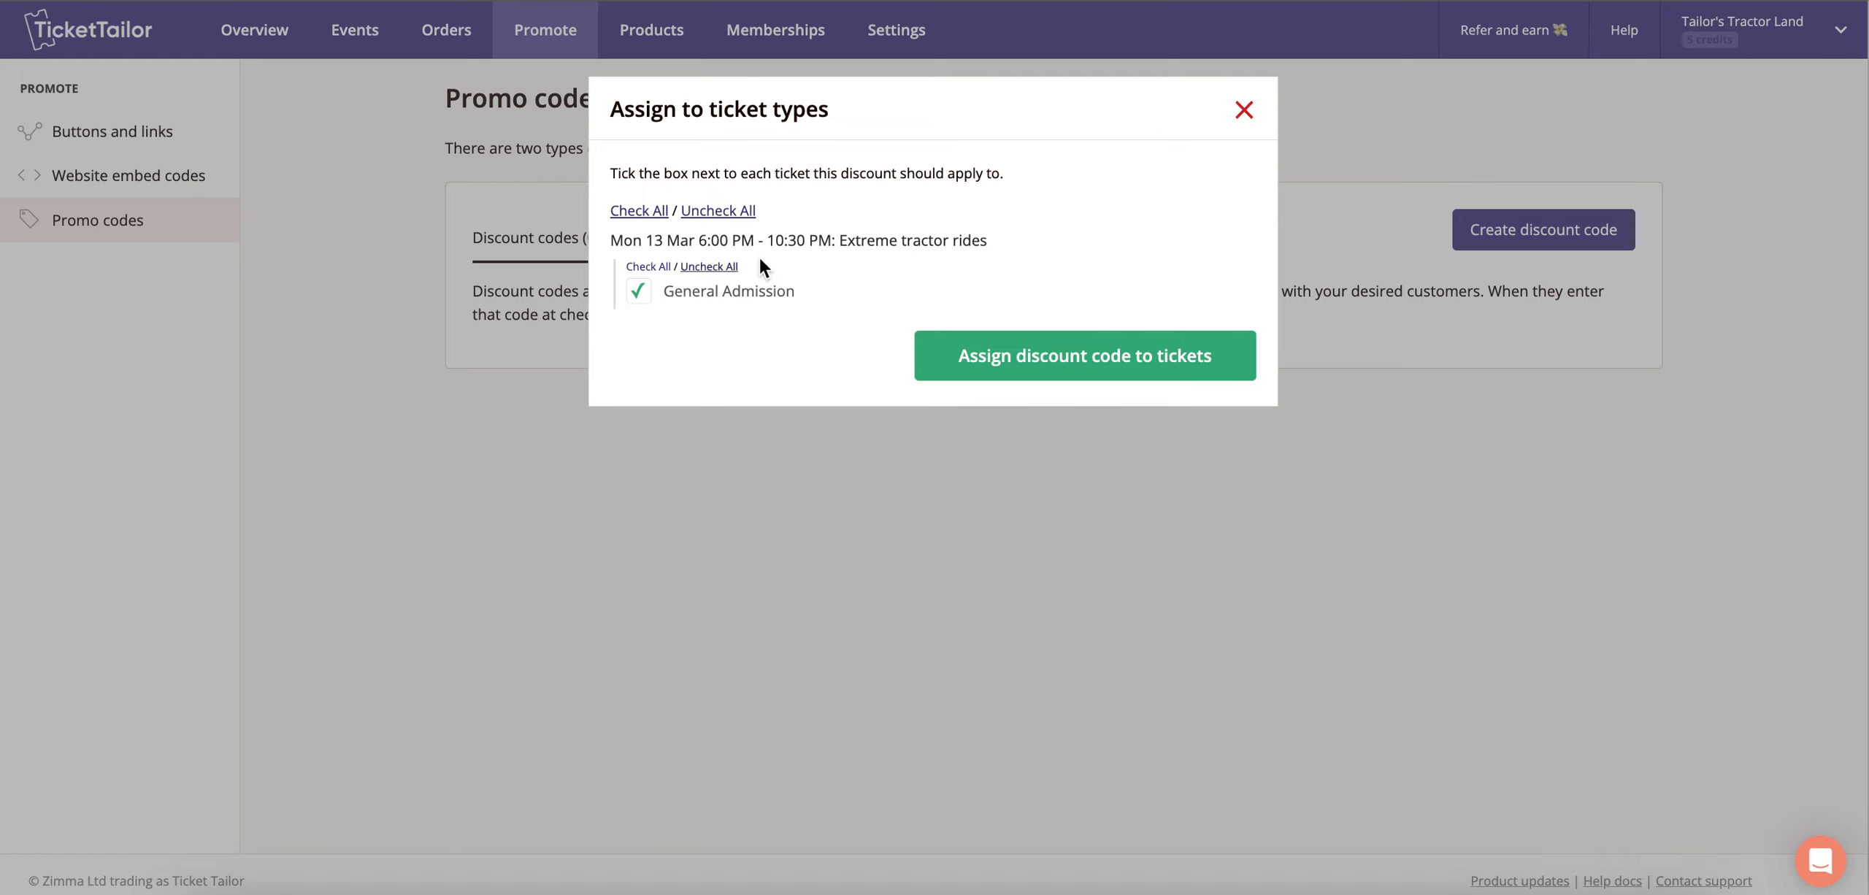
click(1081, 355)
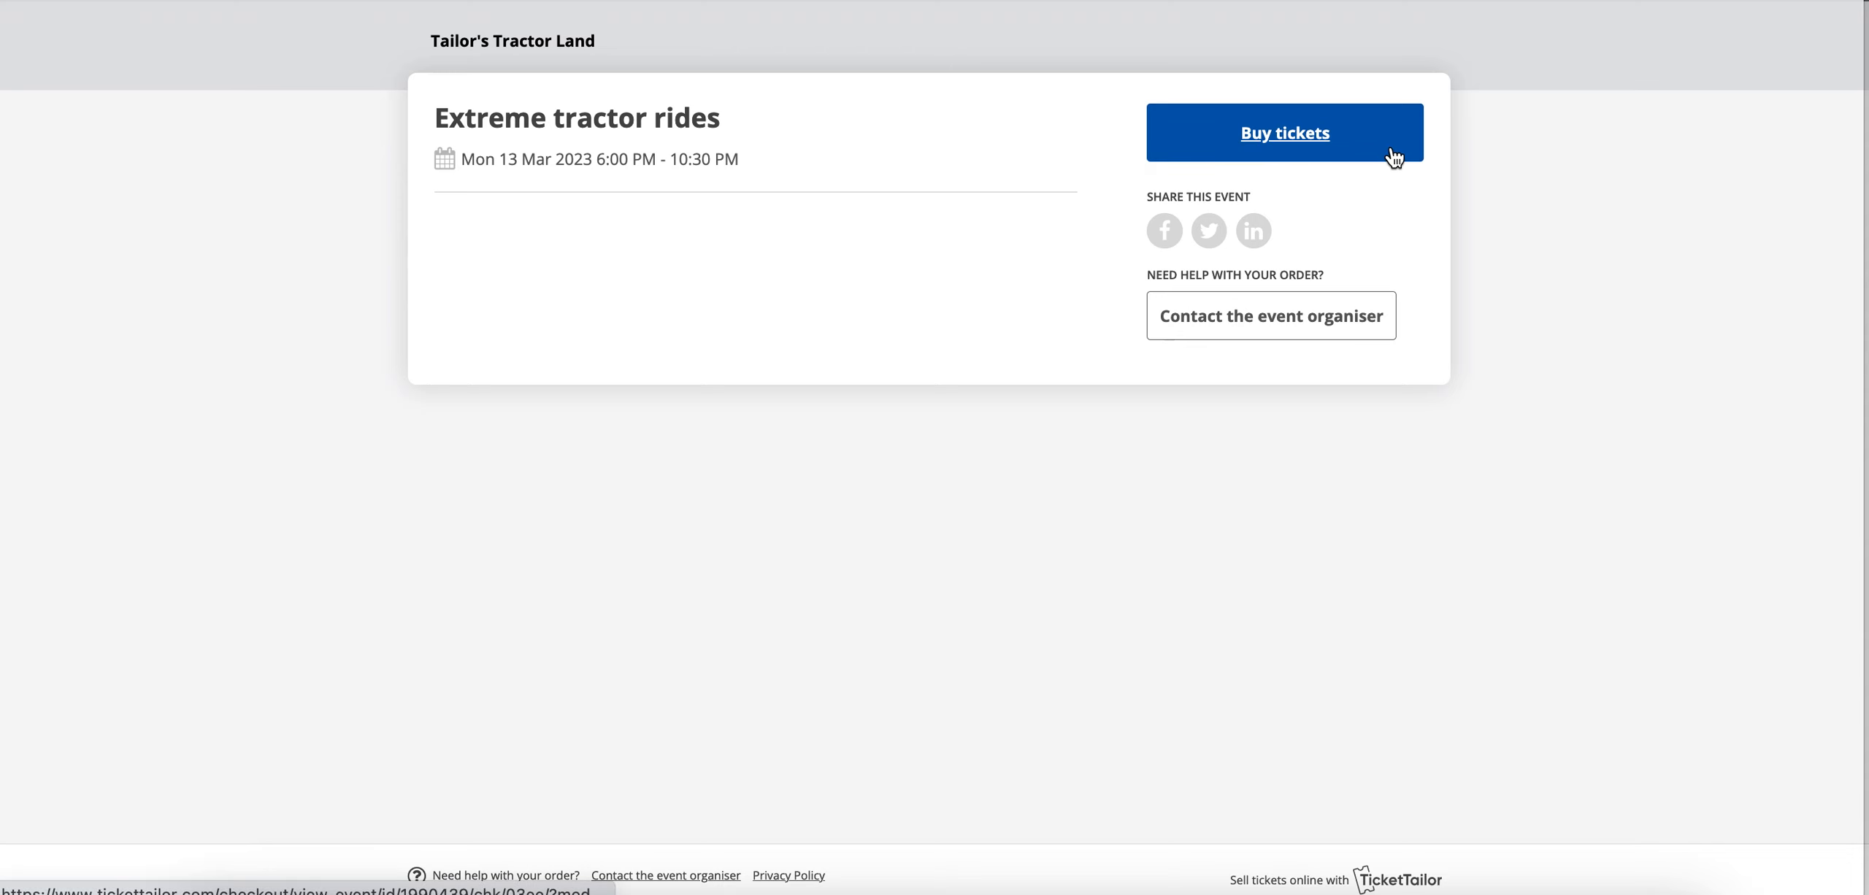
click(1283, 133)
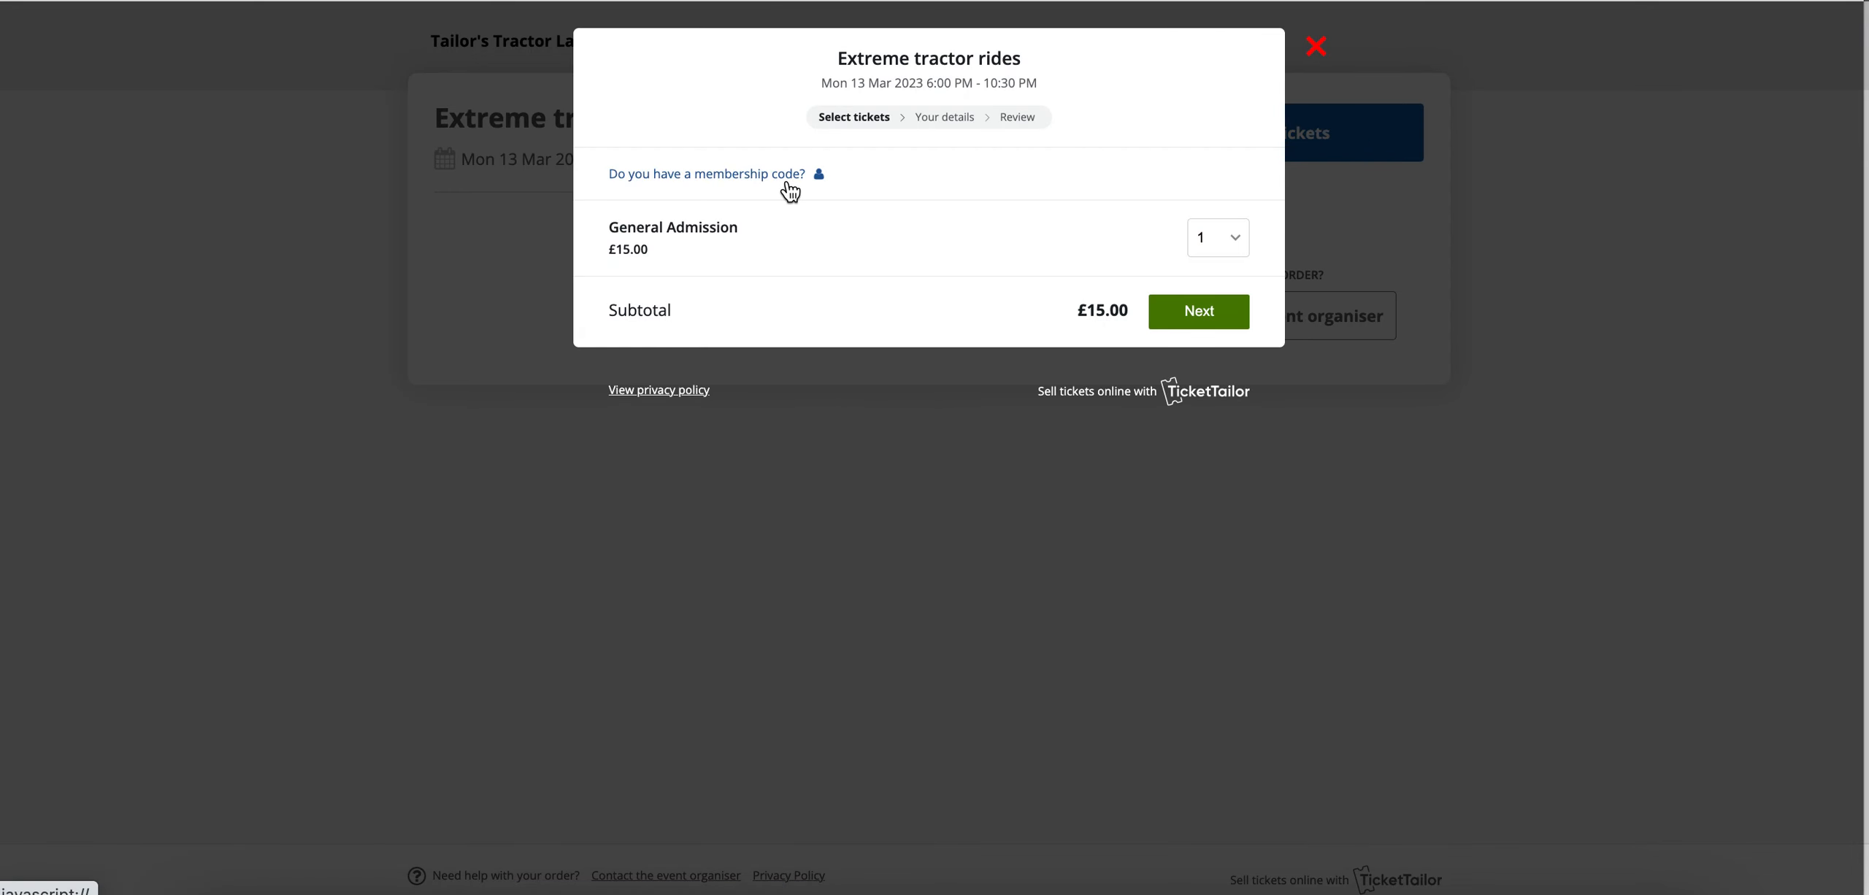
click(705, 173)
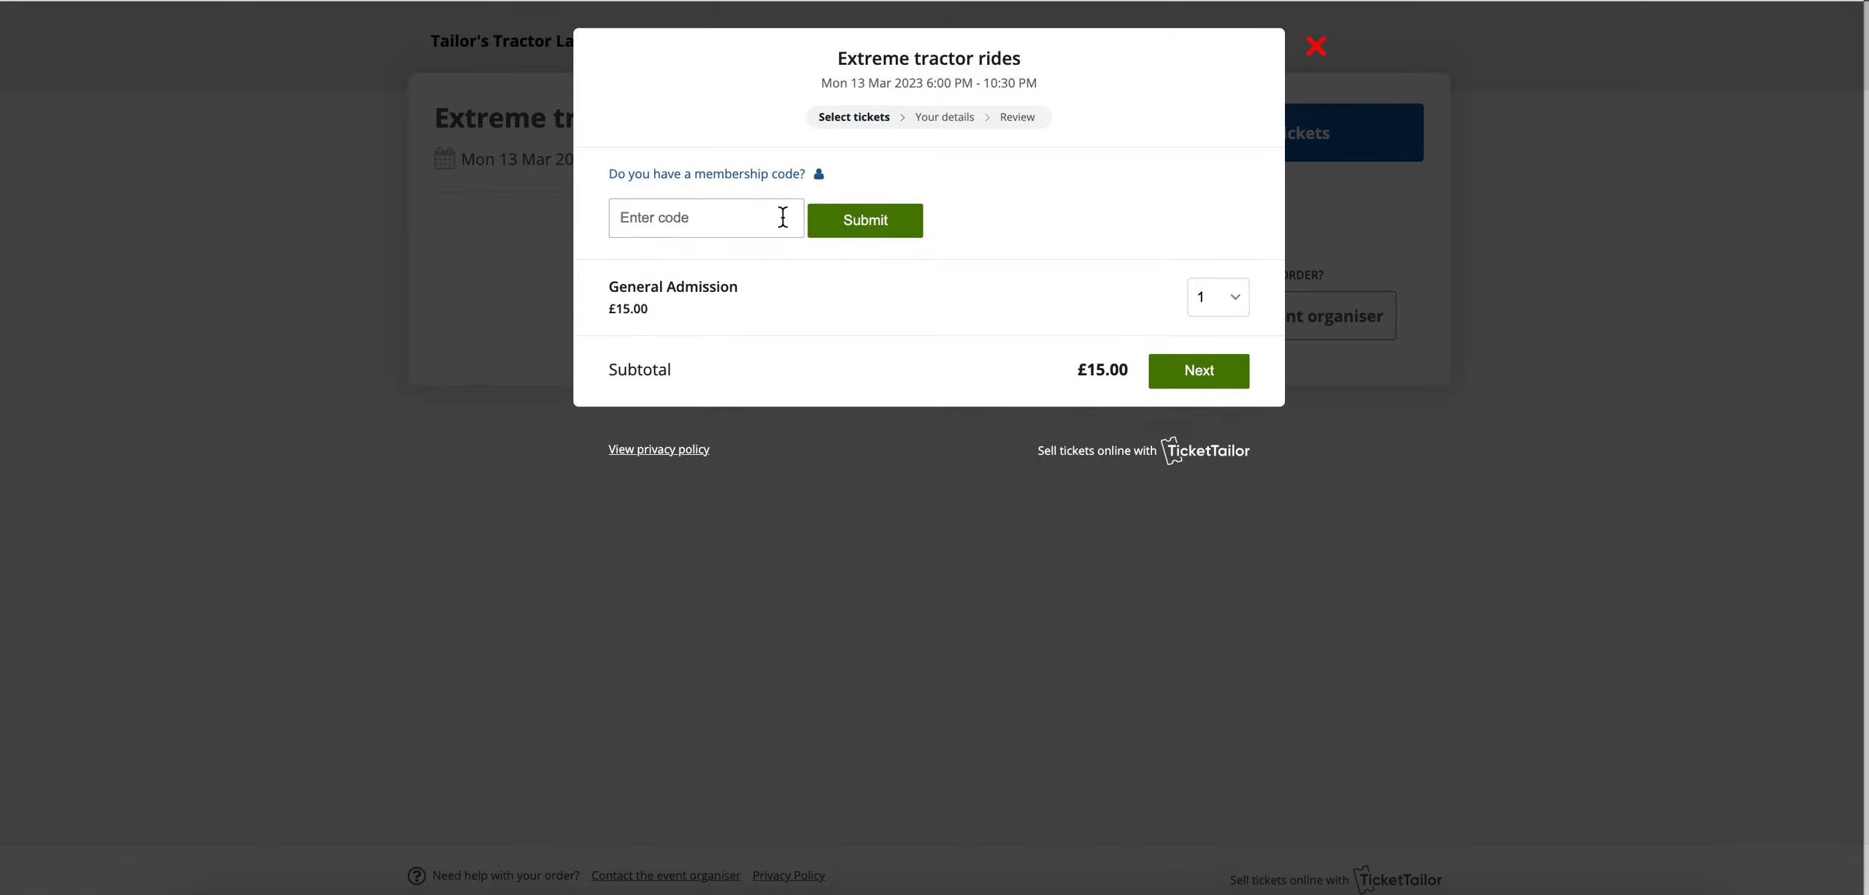
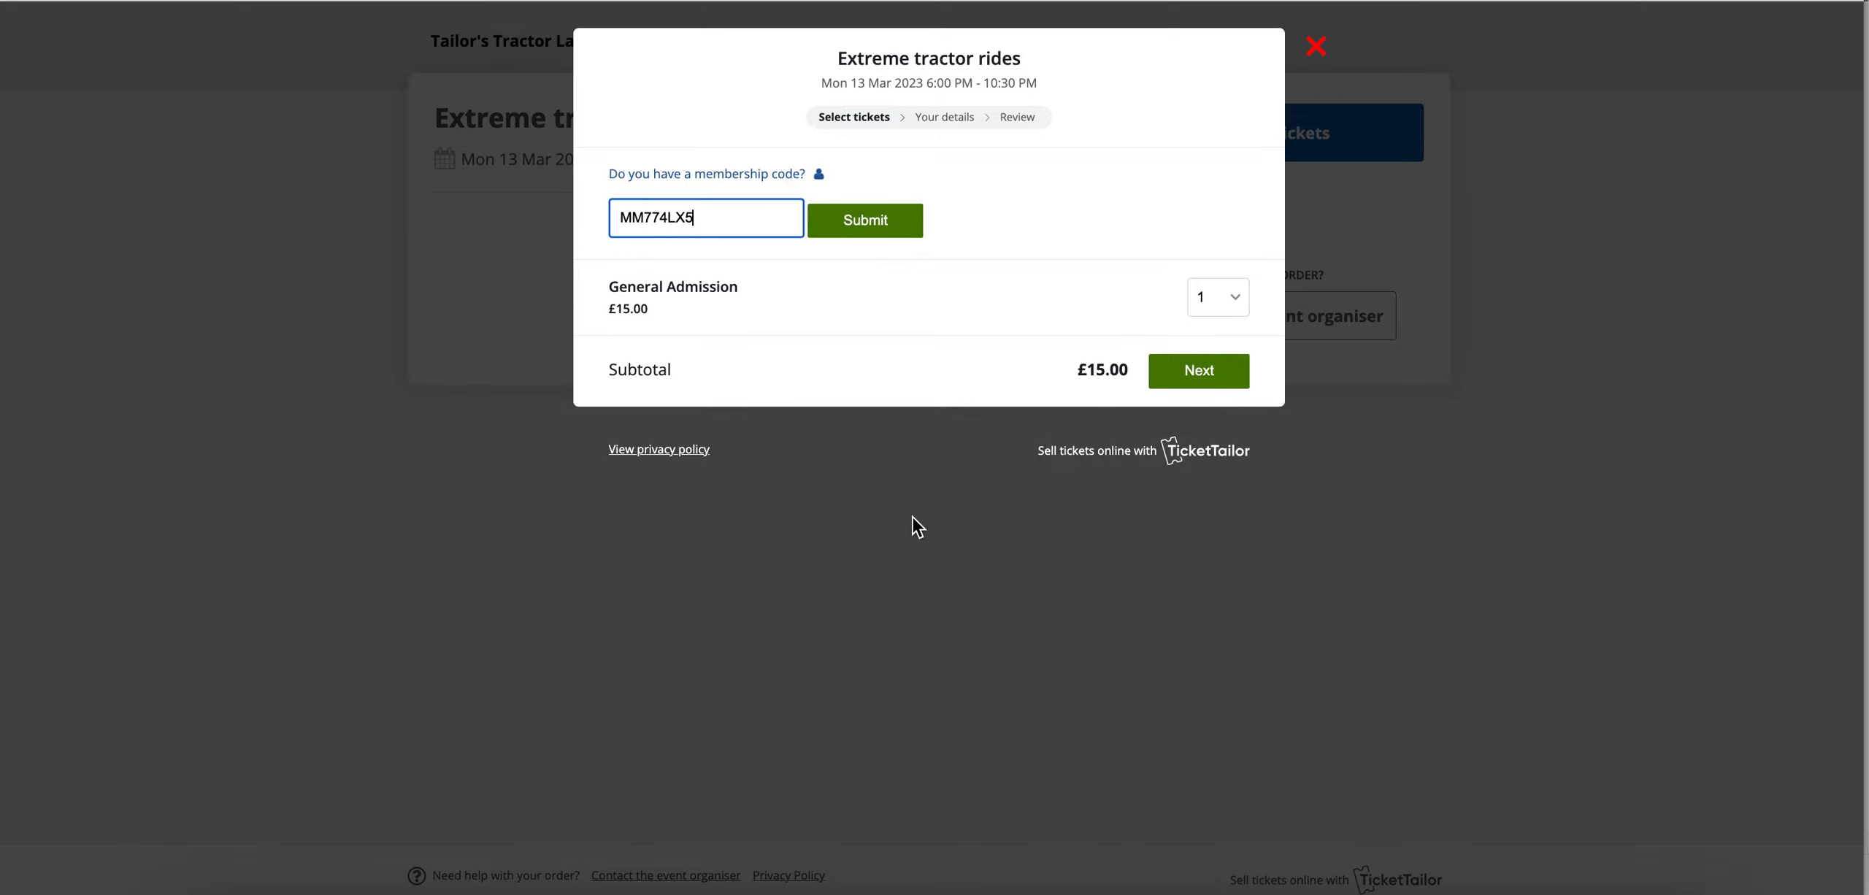
click(864, 219)
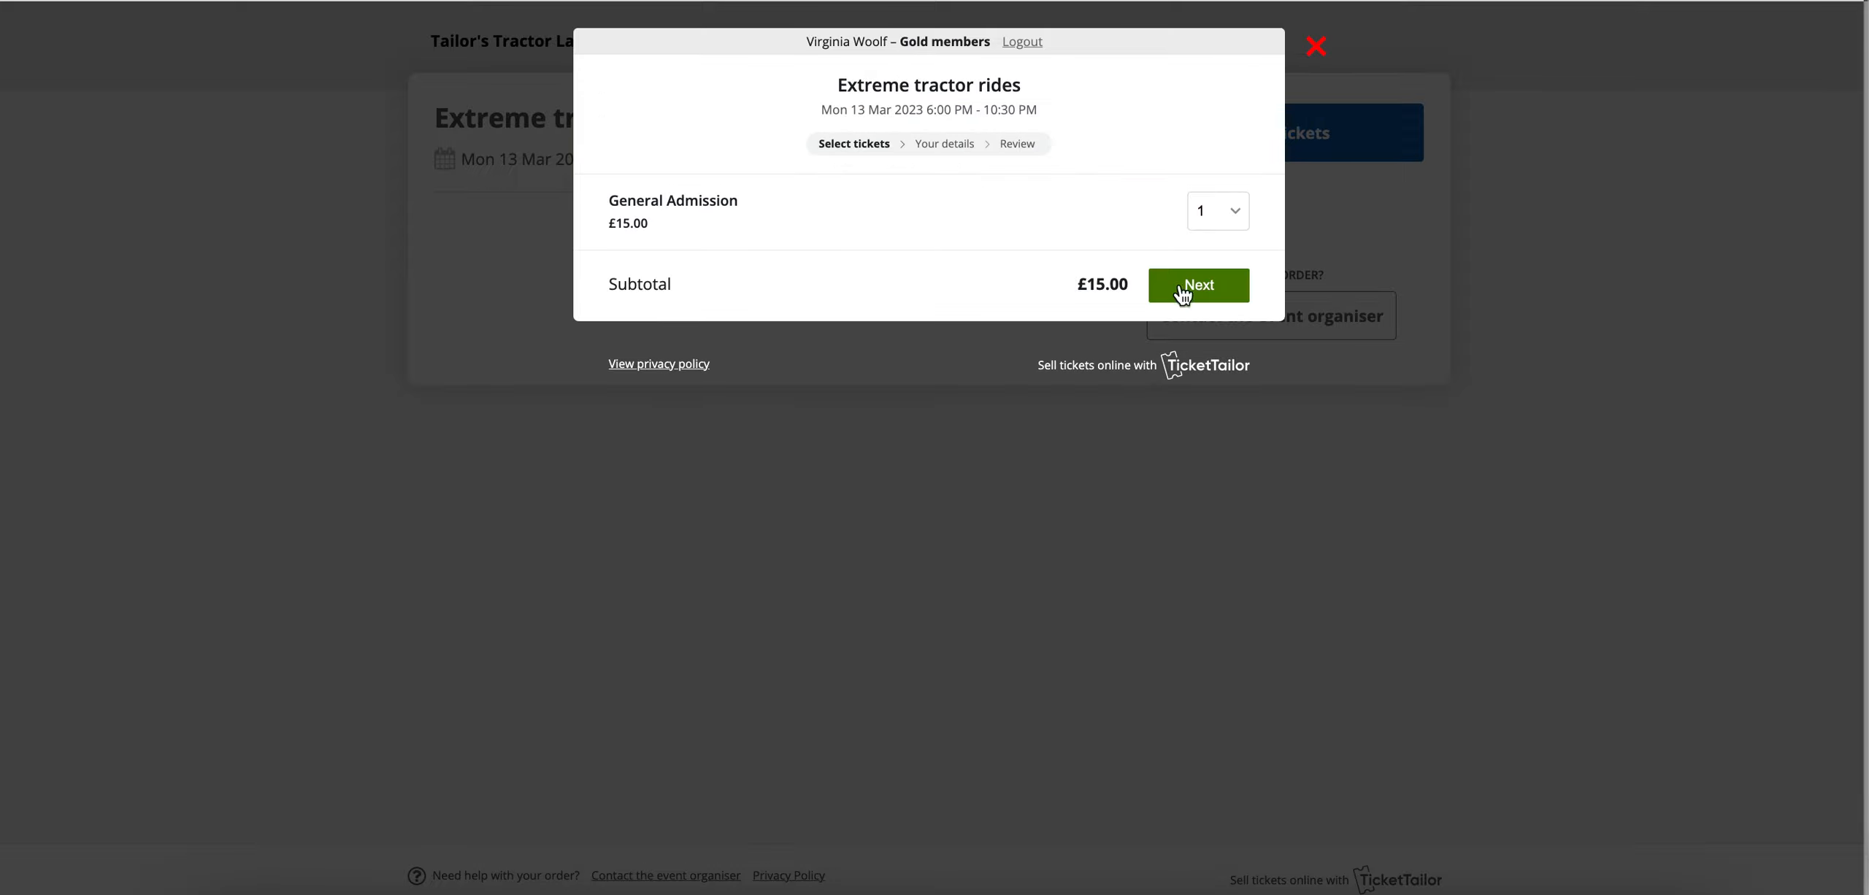
Continue to Your details, showing the Members discount total of £7.50.
click(1197, 285)
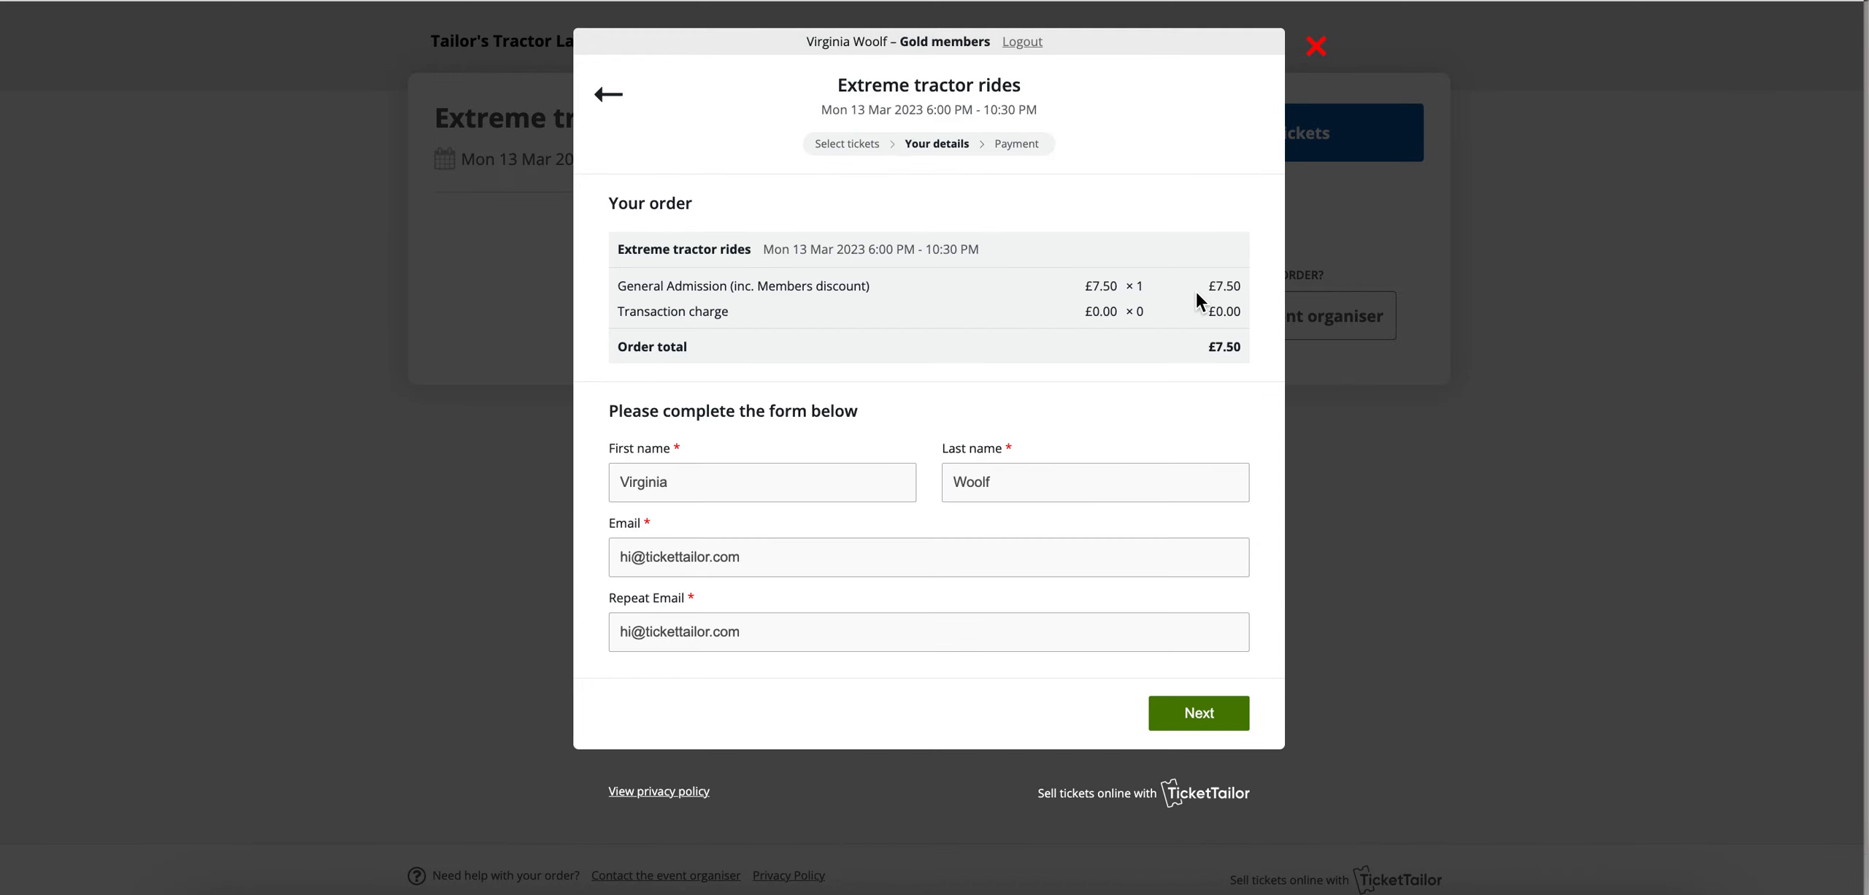
mouse_move(1229, 375)
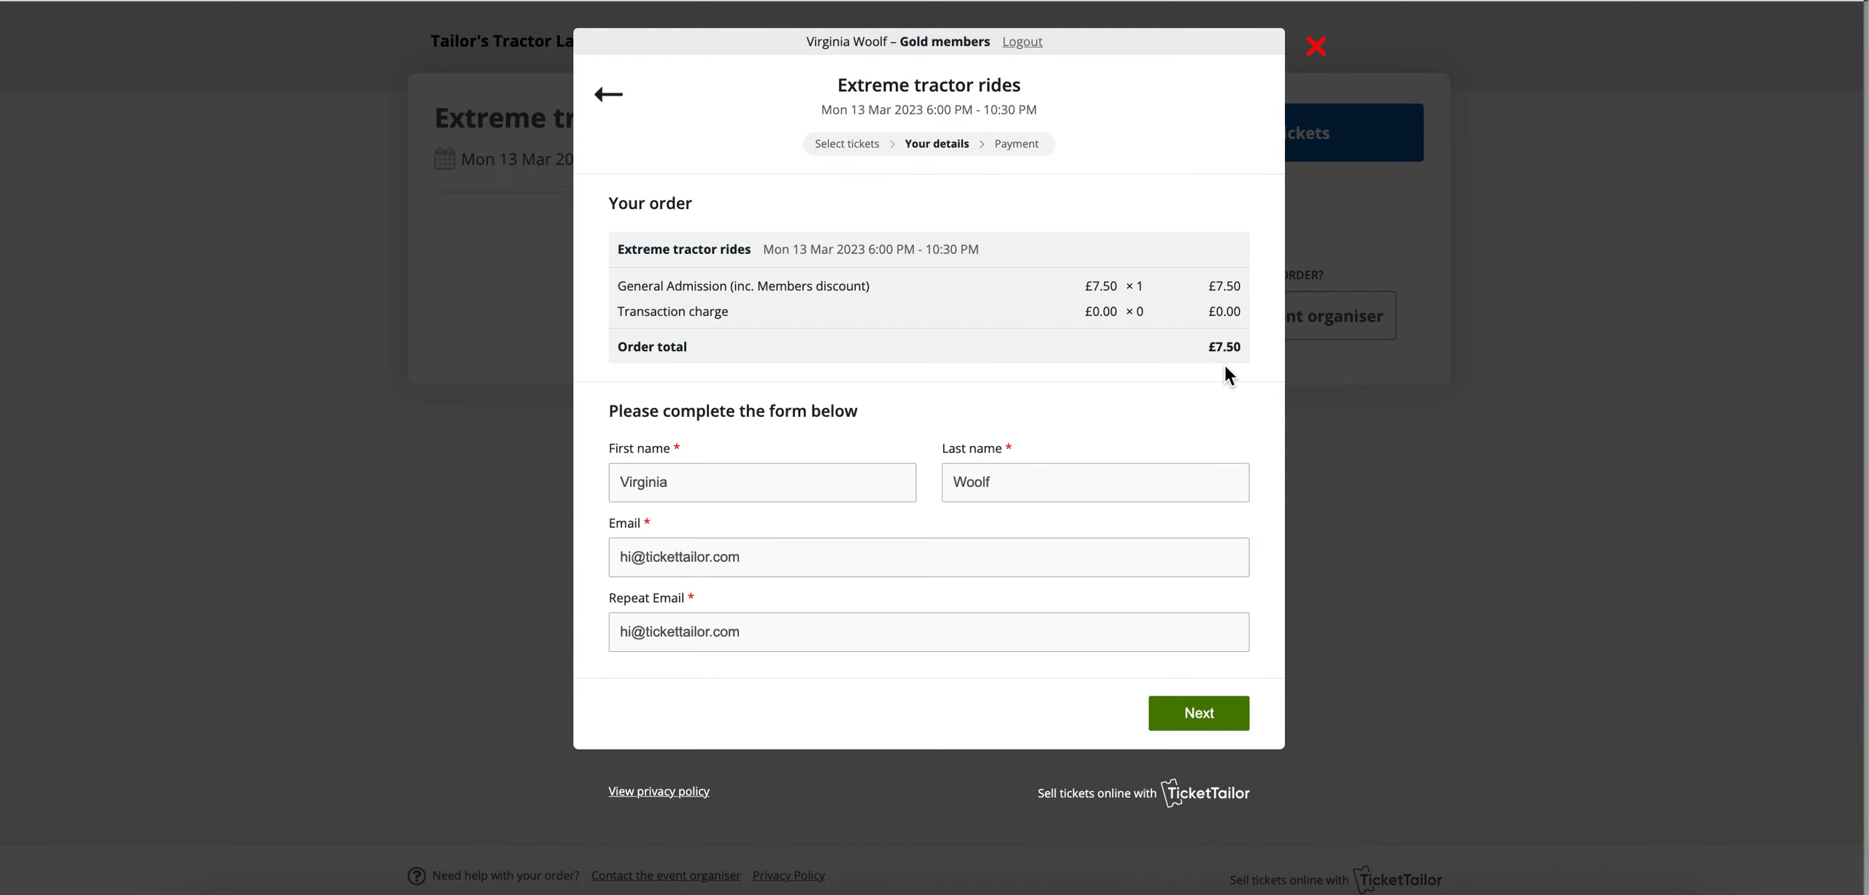
mouse_move(1223, 368)
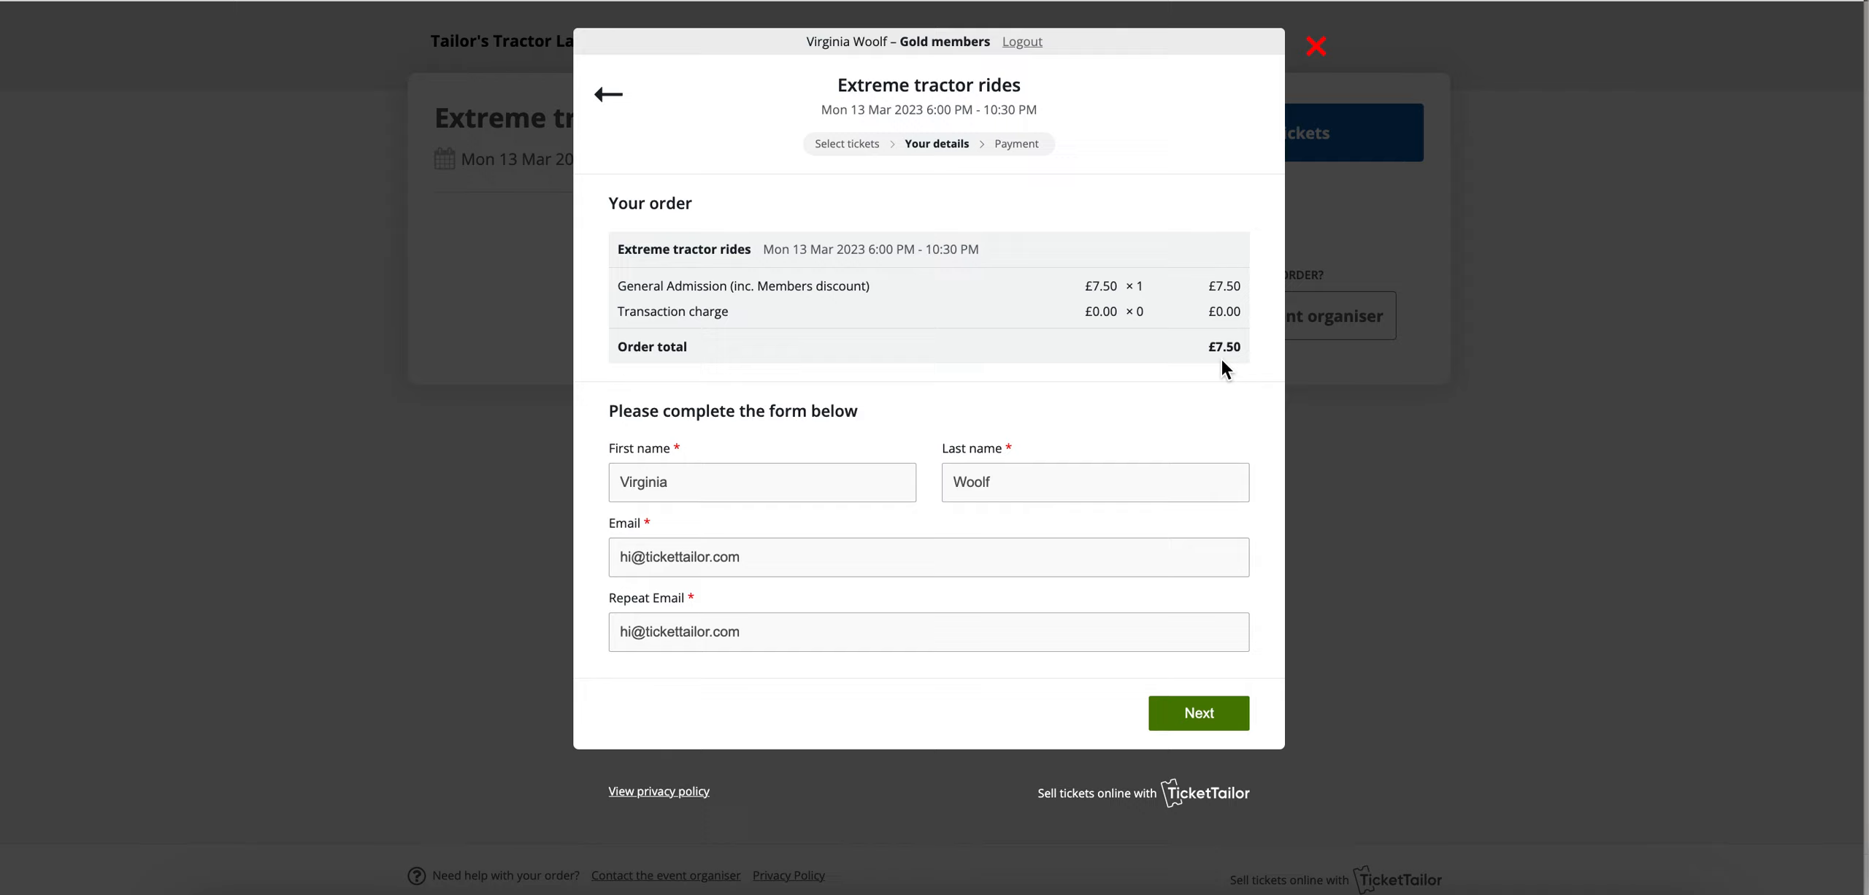
mouse_move(1358, 631)
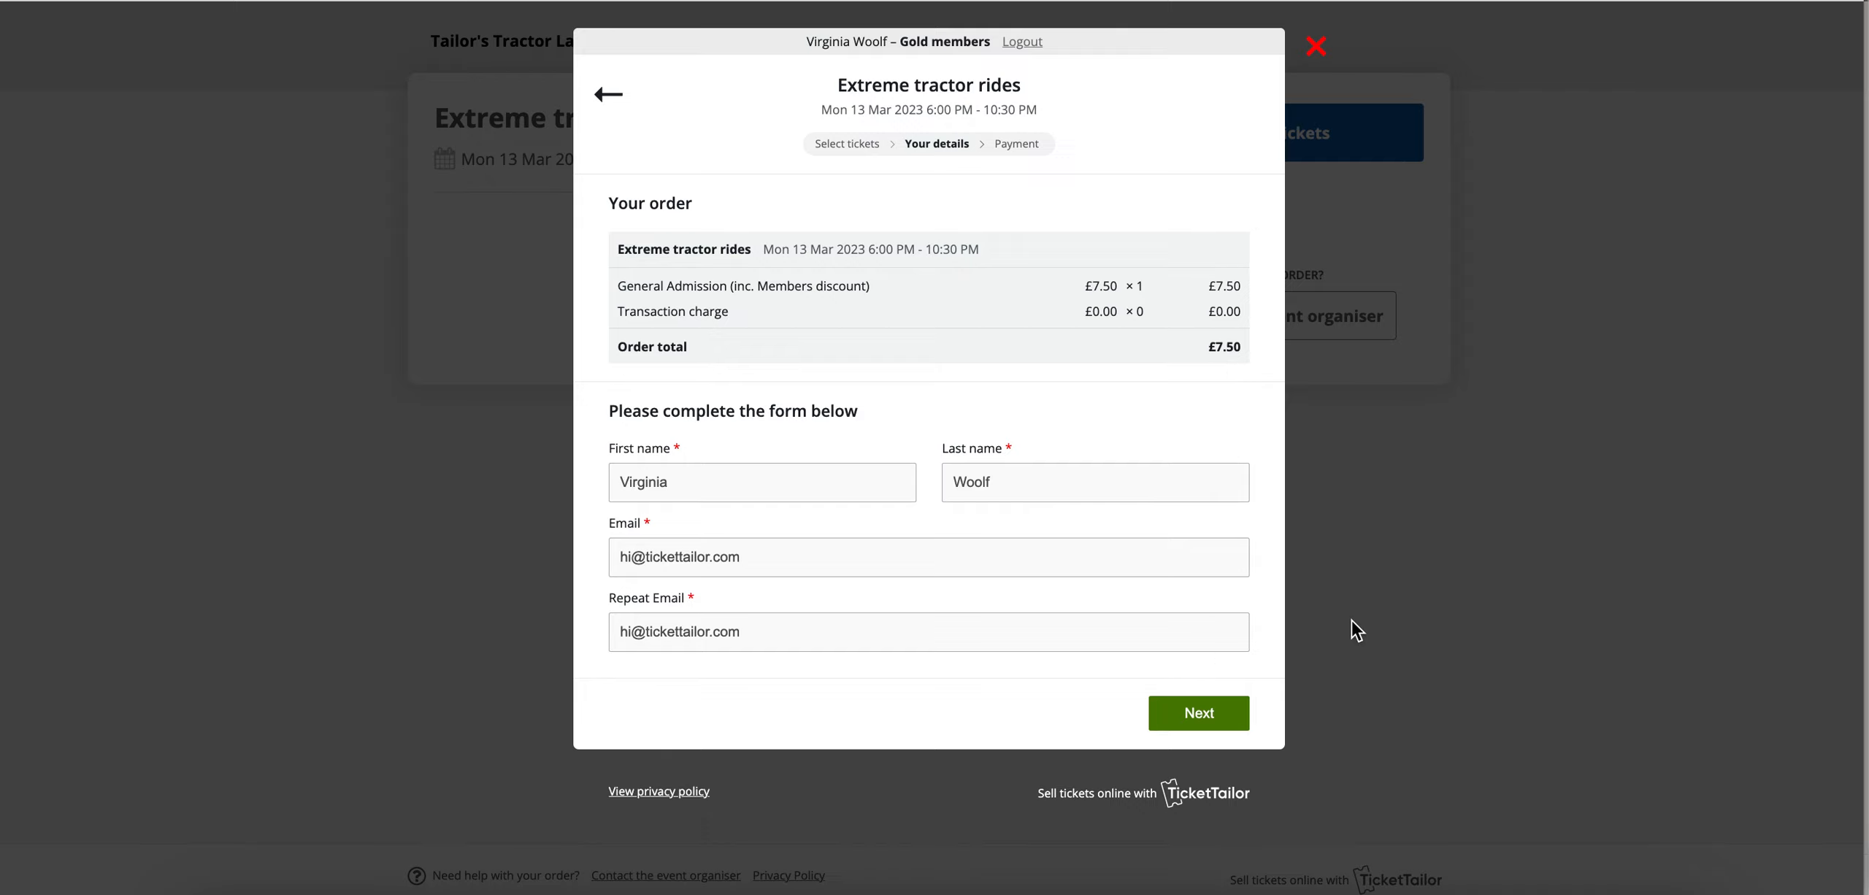